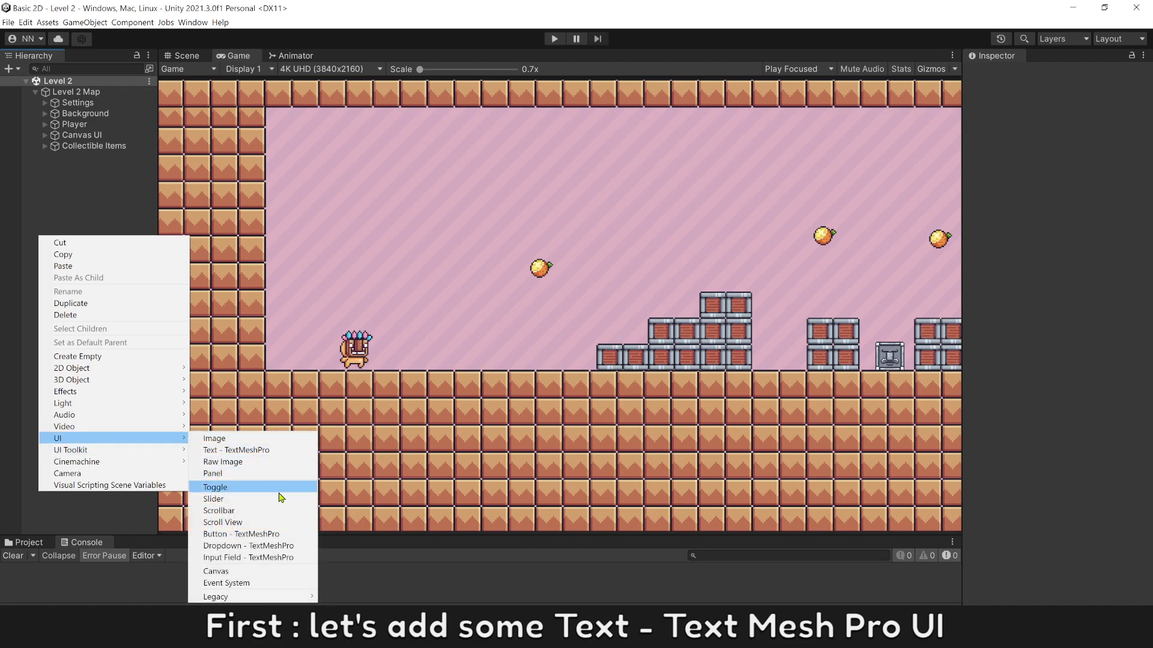
mouse_move(243, 454)
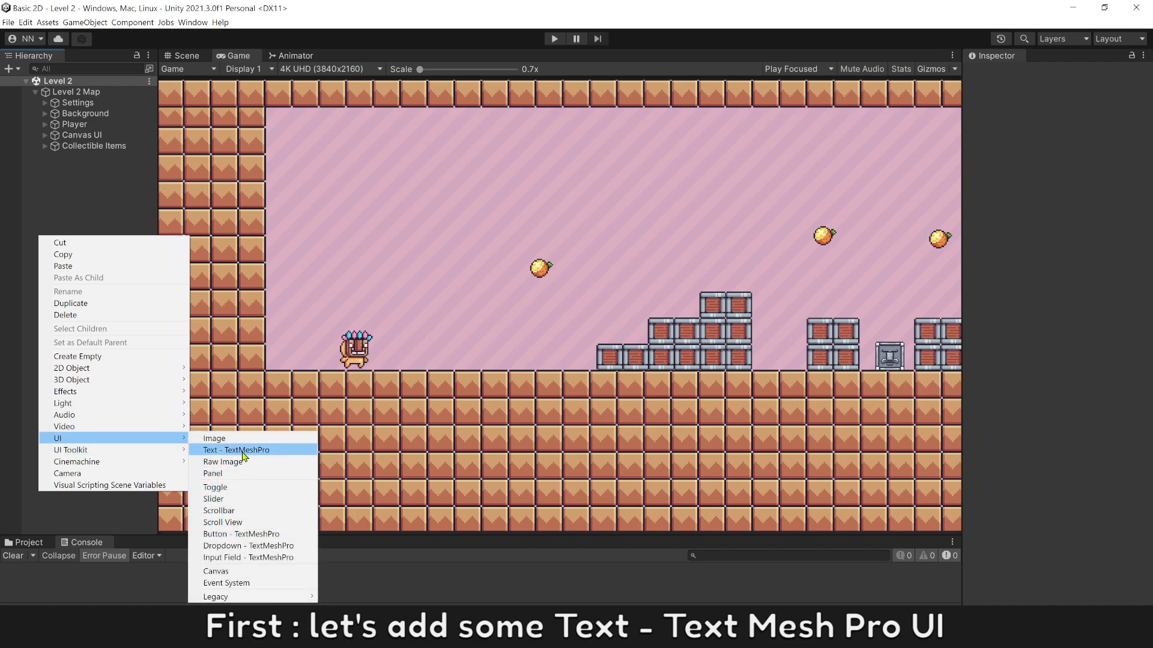
Create a Text - TextMeshPro object under the Canvas and import TMP Essential Resources.
left_click(236, 450)
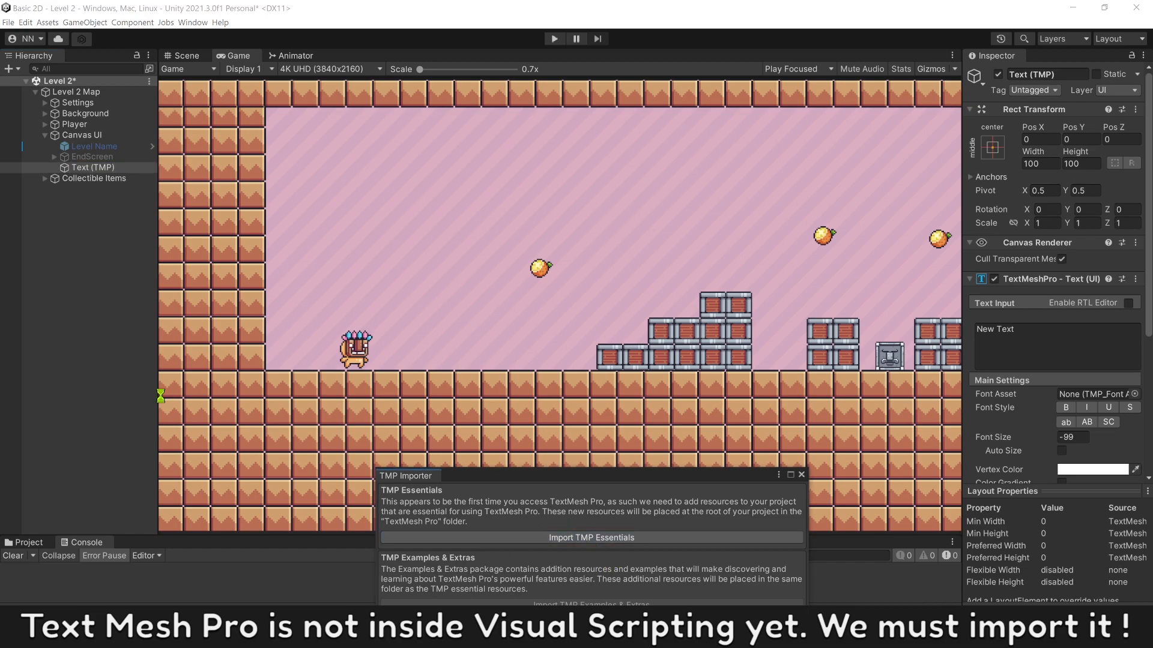
left_click(590, 538)
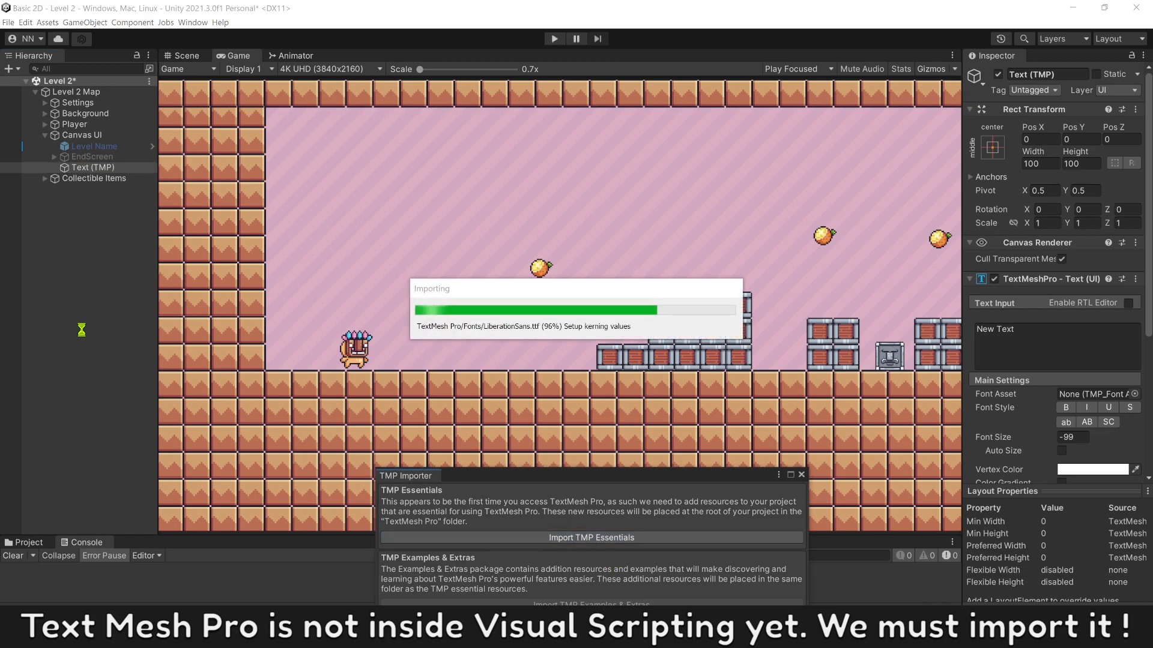
left_click(591, 537)
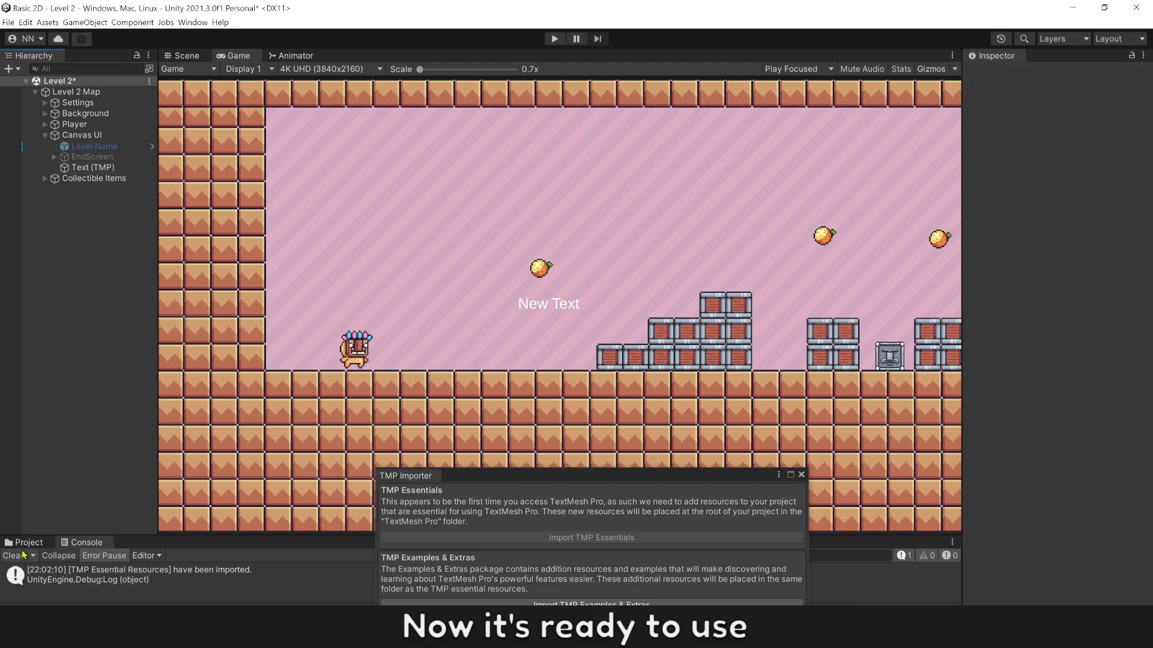
Anchor the Text (TMP) to the top-right corner and set its text to 'Score : 0'.
left_click(801, 474)
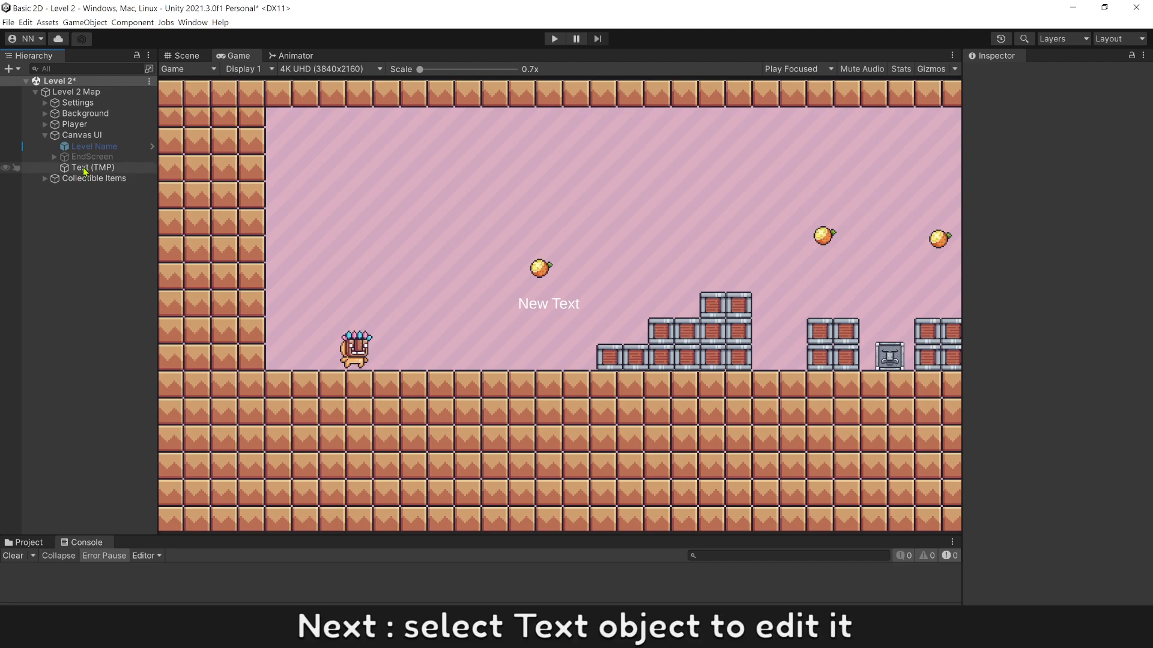
left_click(93, 167)
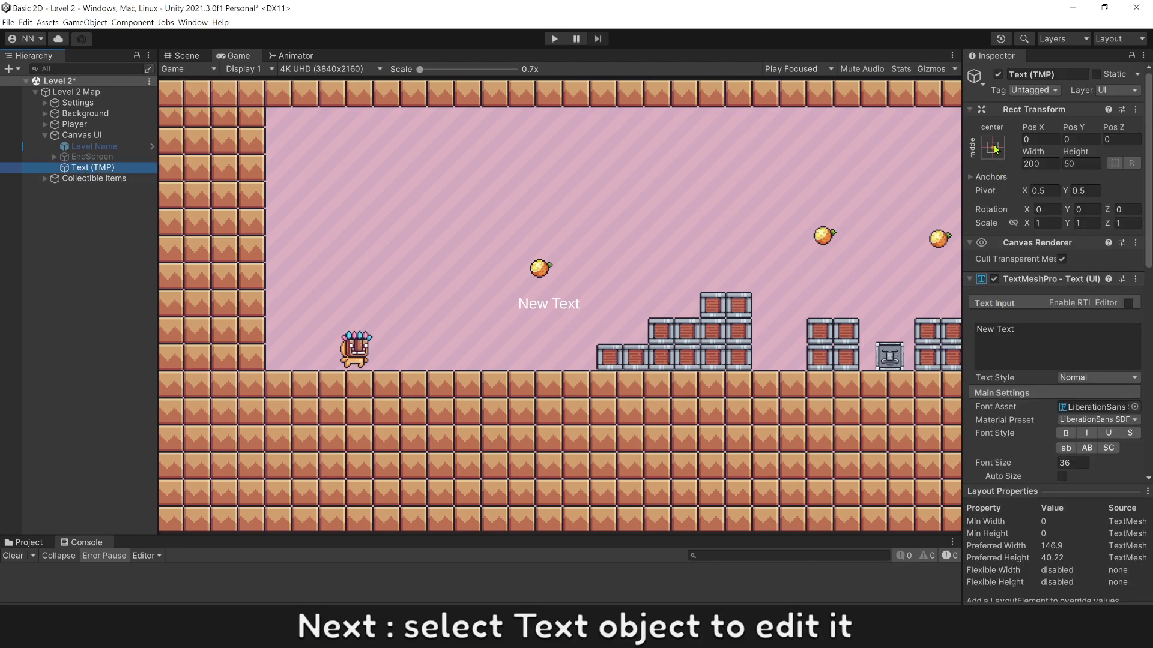
left_click(991, 146)
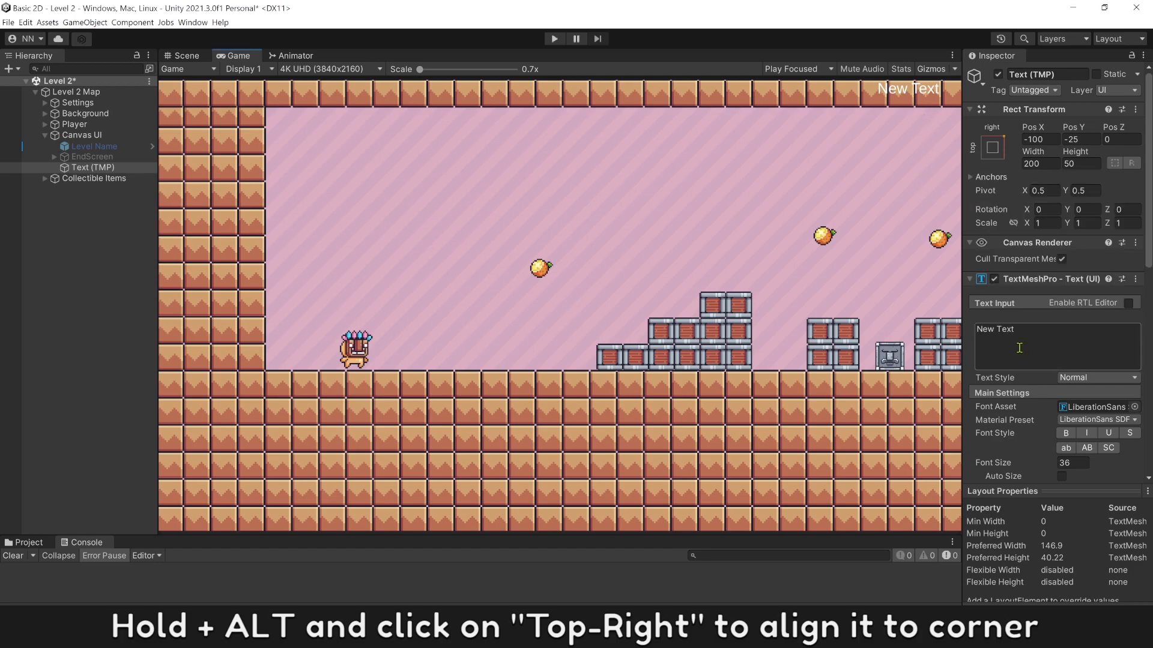
type("Score : 0")
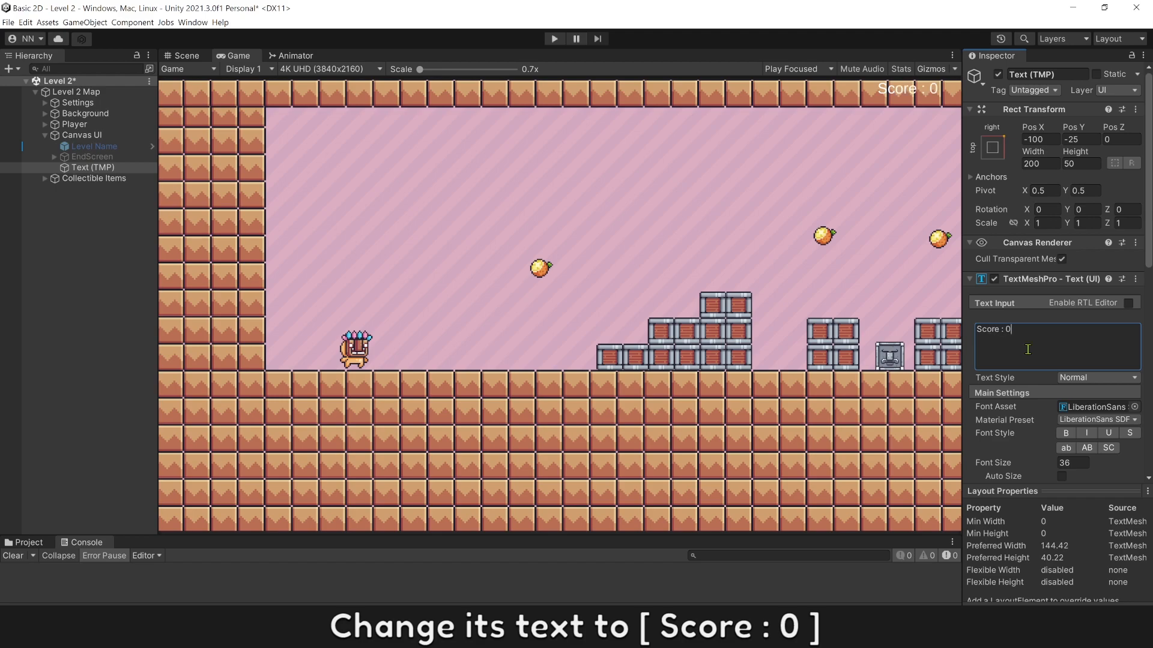
Make the score text bold and adjust its horizontal alignment.
scroll("down", 3)
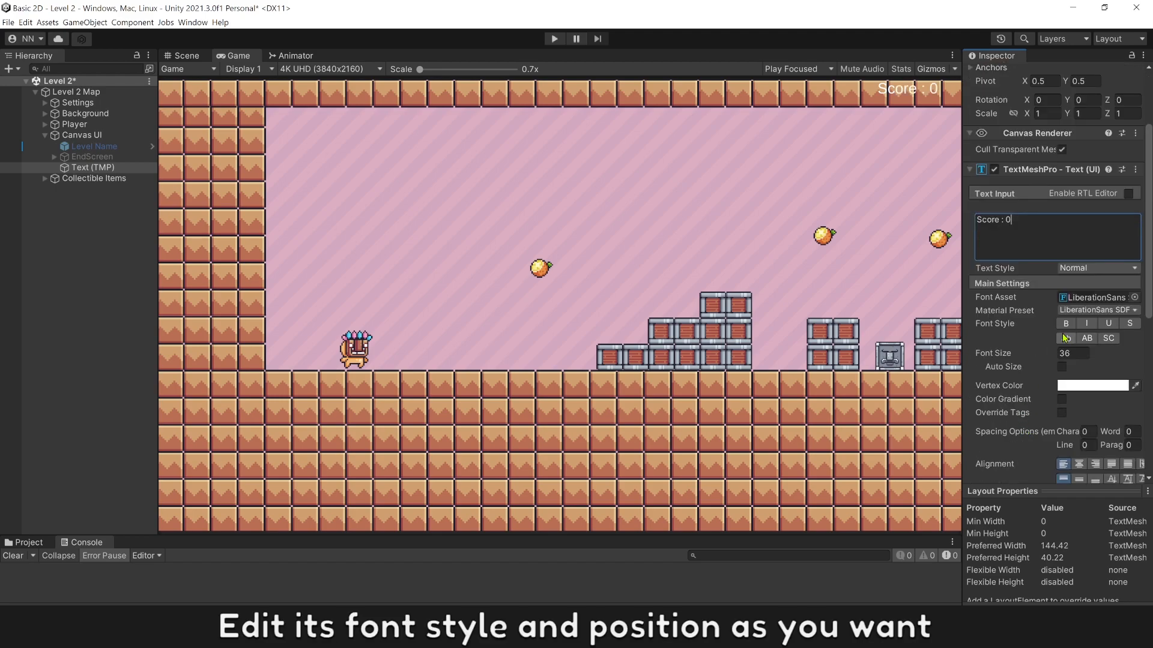
left_click(1063, 323)
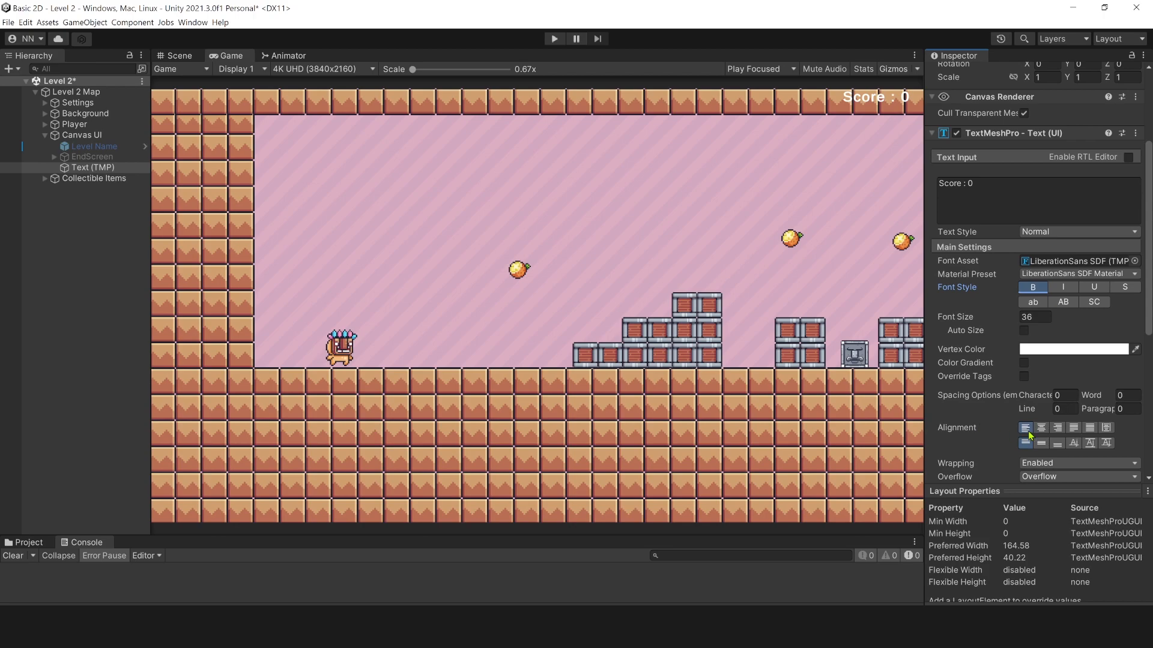
left_click(1041, 443)
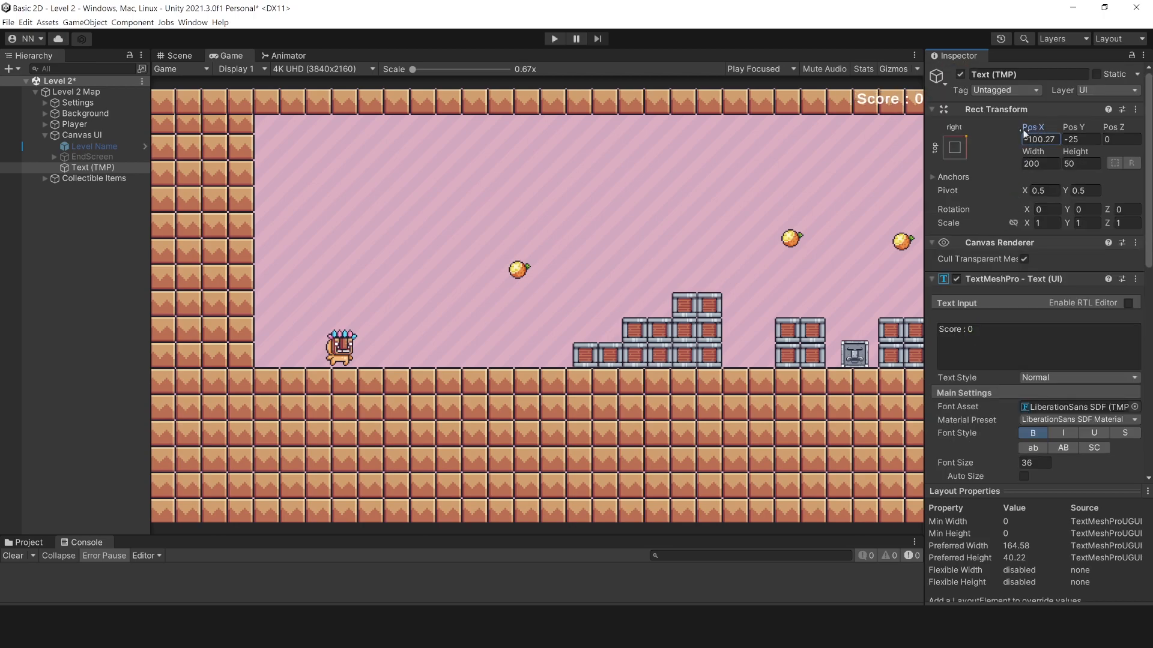
scroll("down", 3)
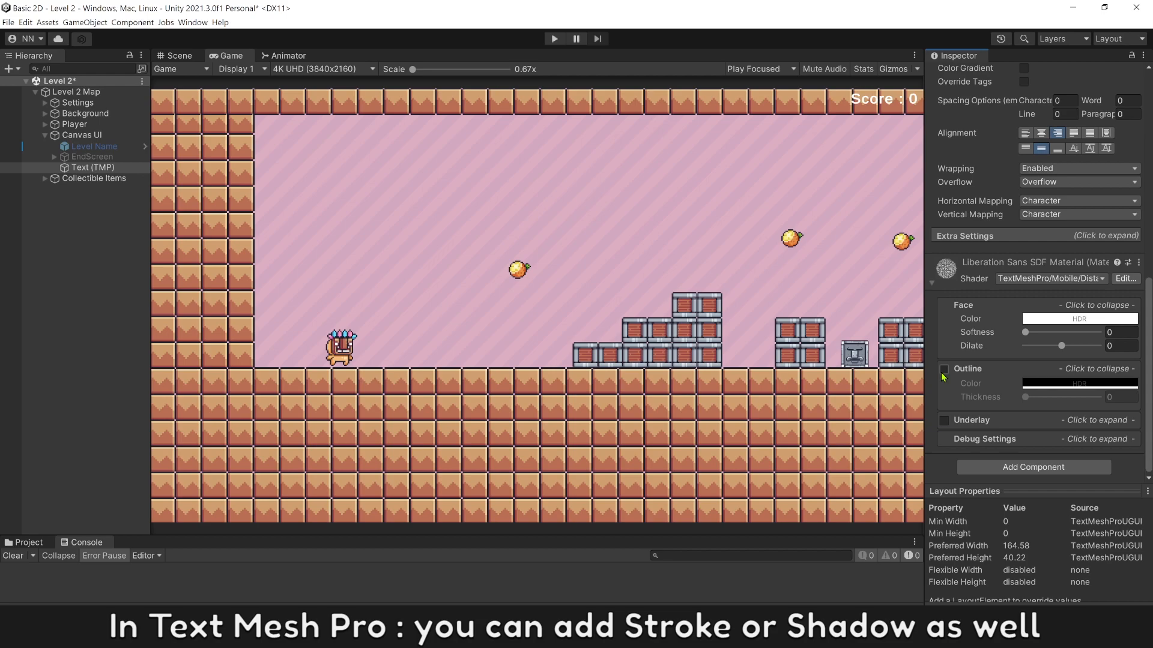
Enable a black outline with thickness 0.25 and set face dilate to 0.26.
left_click(944, 369)
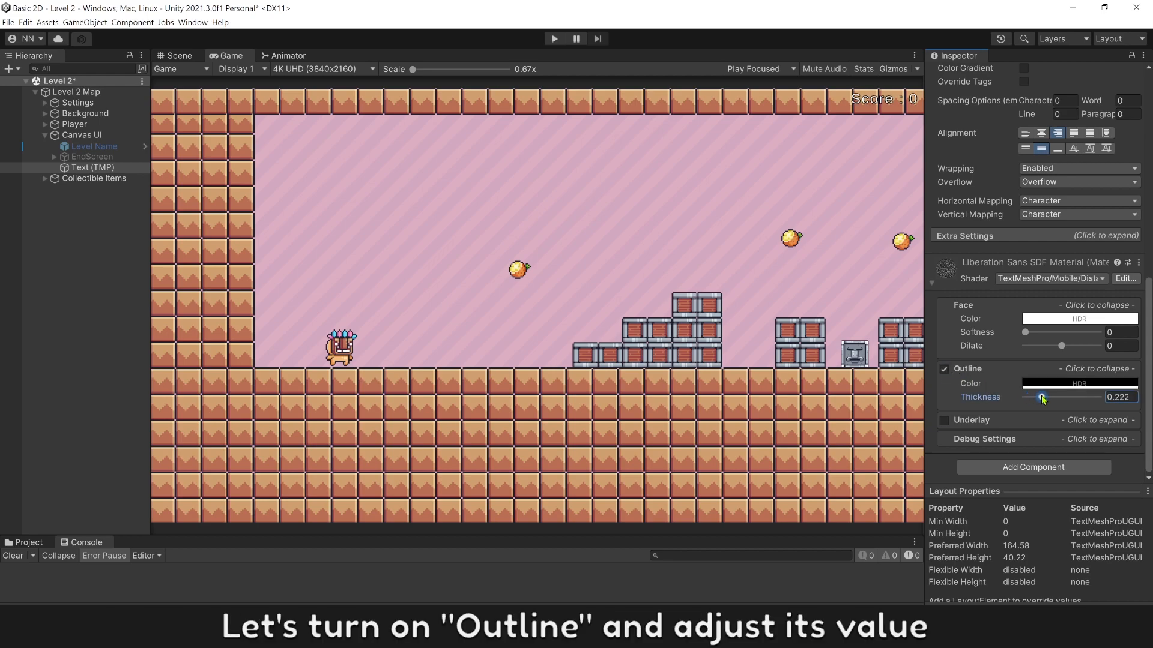
left_click_drag(1041, 397, 1043, 398)
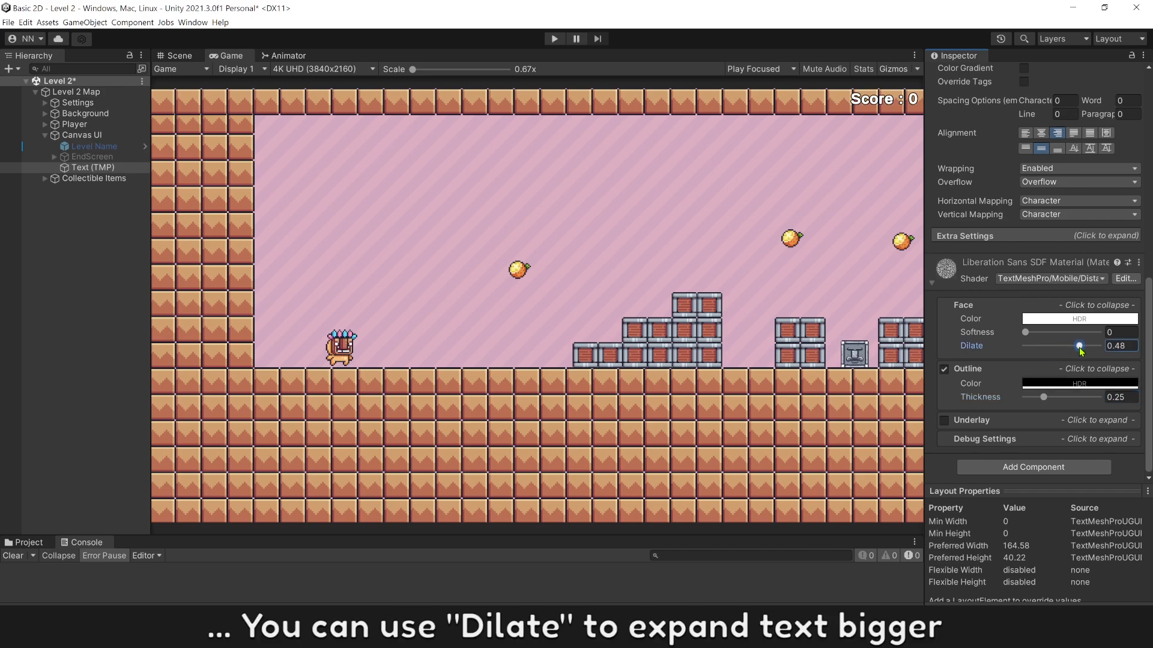
left_click_drag(1080, 346, 1070, 346)
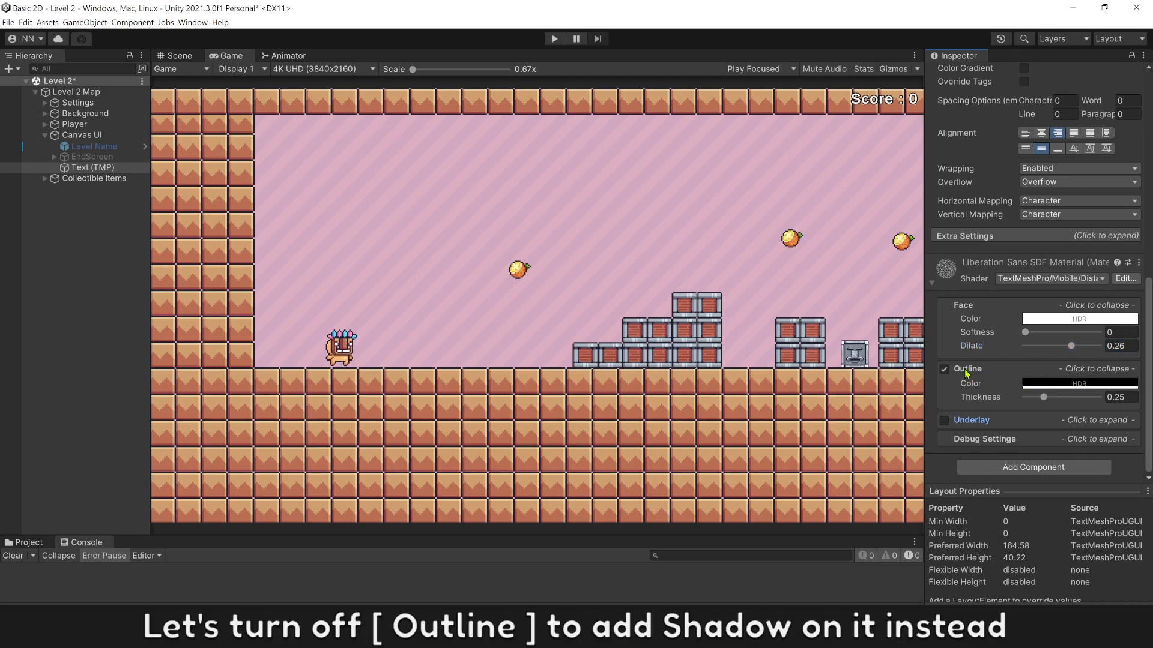
Enable the underlay shadow, disable the outline, and offset the shadow down to Y -1.
left_click(971, 421)
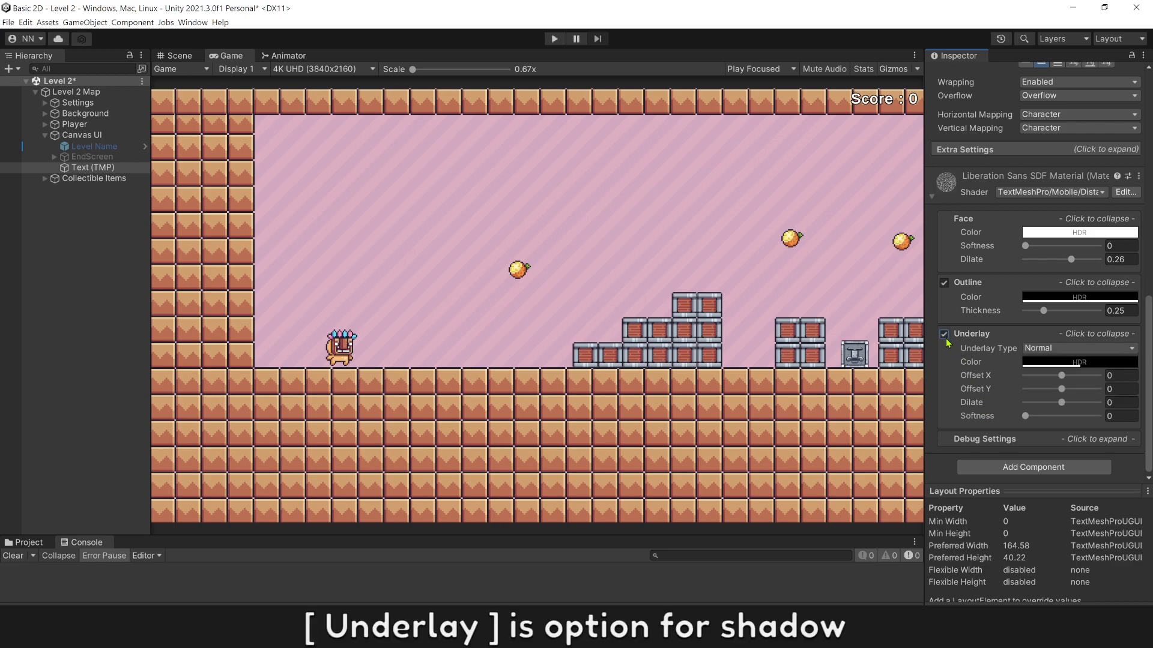
left_click(944, 285)
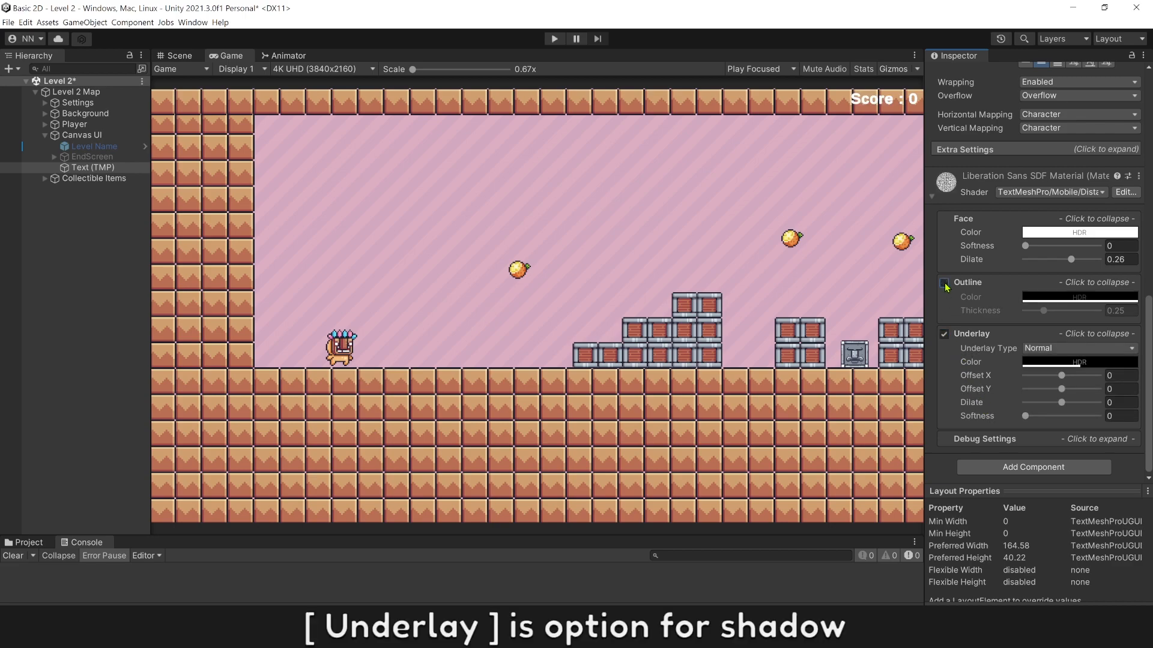
left_click(944, 282)
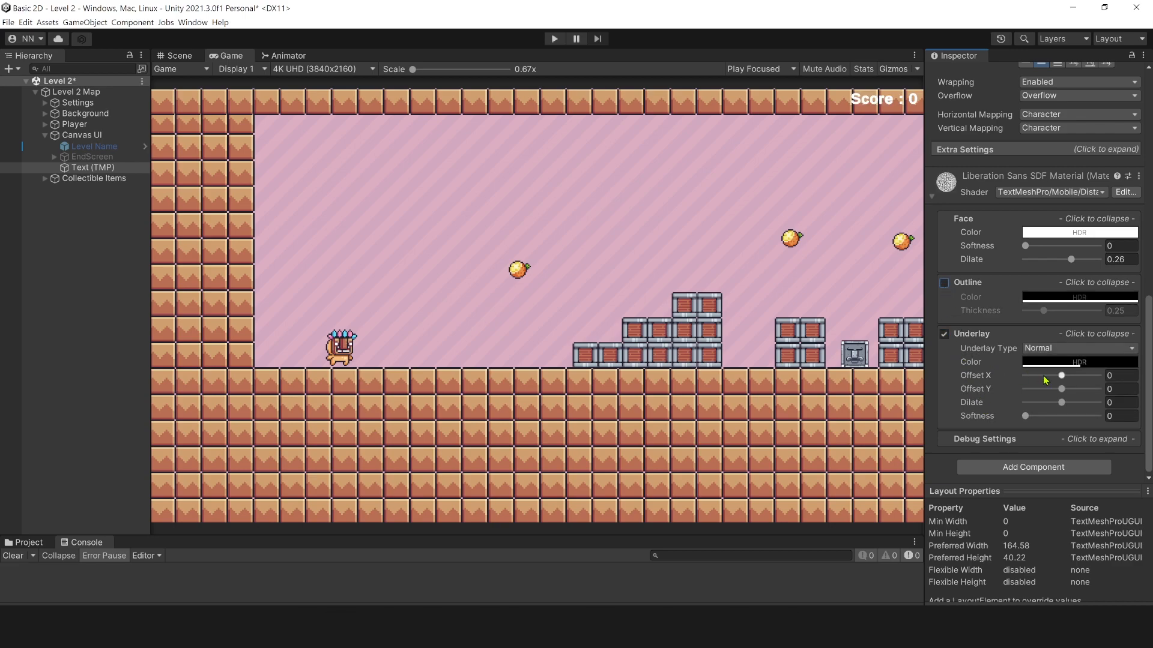
left_click(1118, 388)
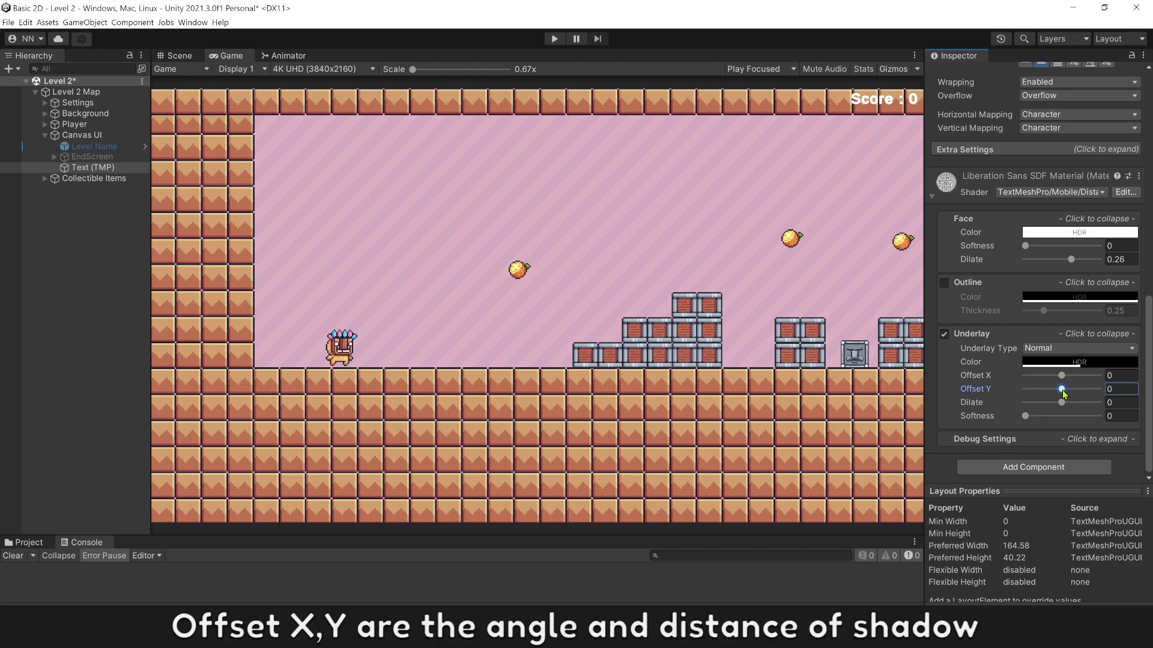
left_click_drag(1061, 389, 1059, 389)
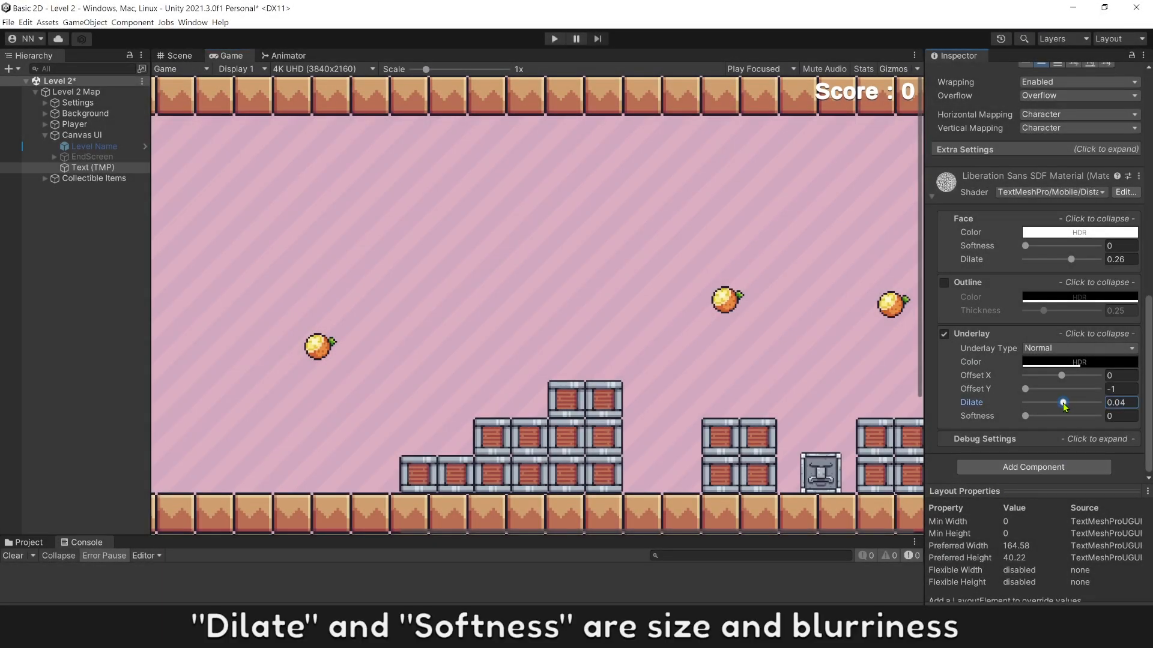
Set the shadow dilate to 0.15, then re-enable a thin outline.
left_click_drag(1062, 402, 1044, 402)
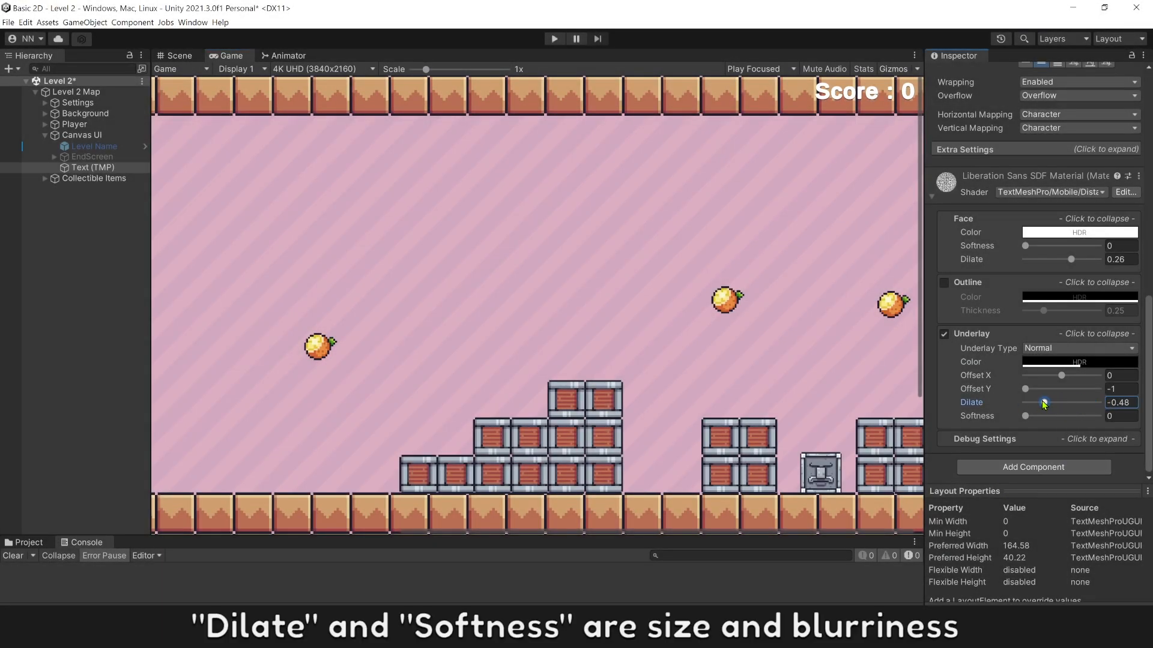
left_click_drag(1044, 402, 1083, 402)
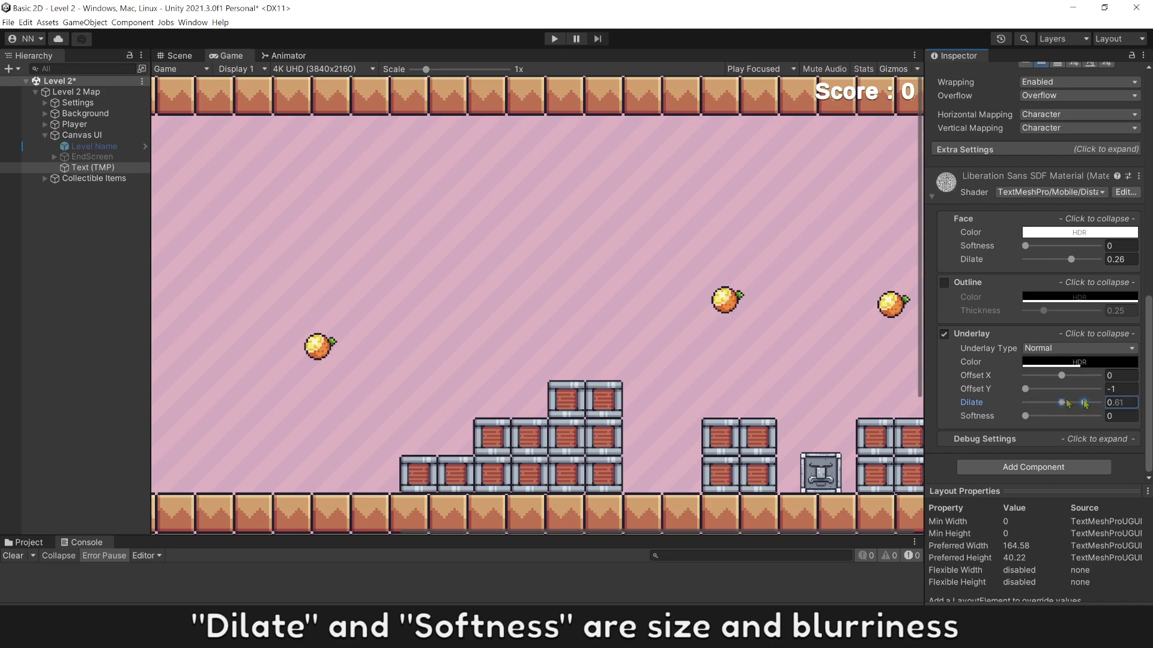
left_click_drag(1084, 403, 1047, 416)
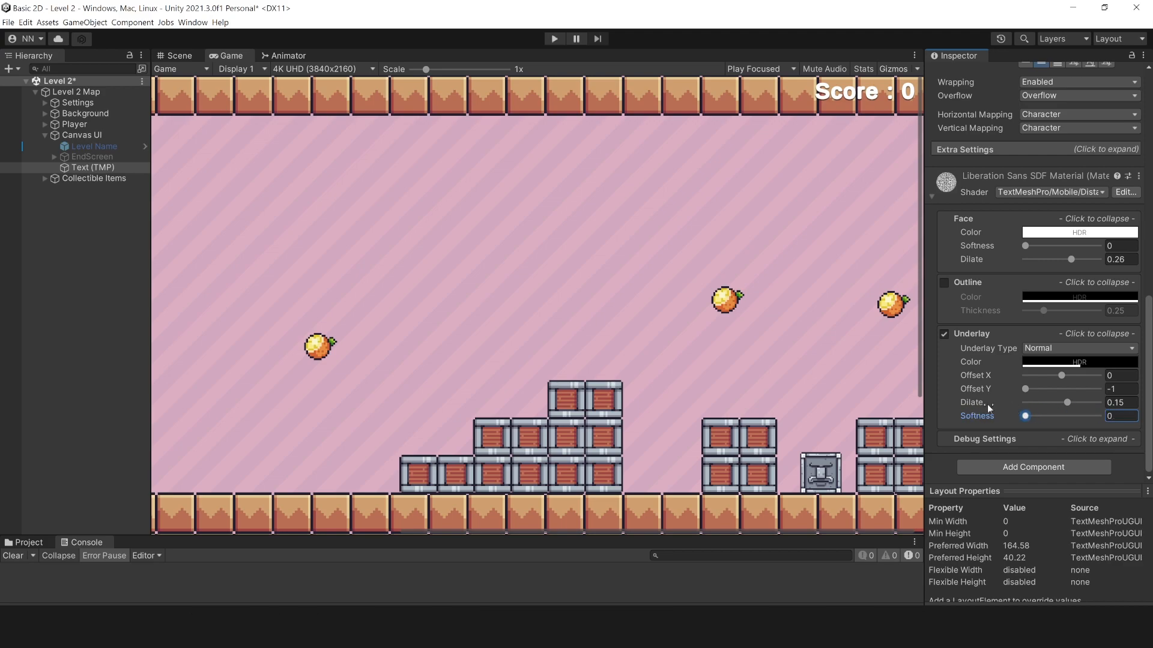
left_click(944, 282)
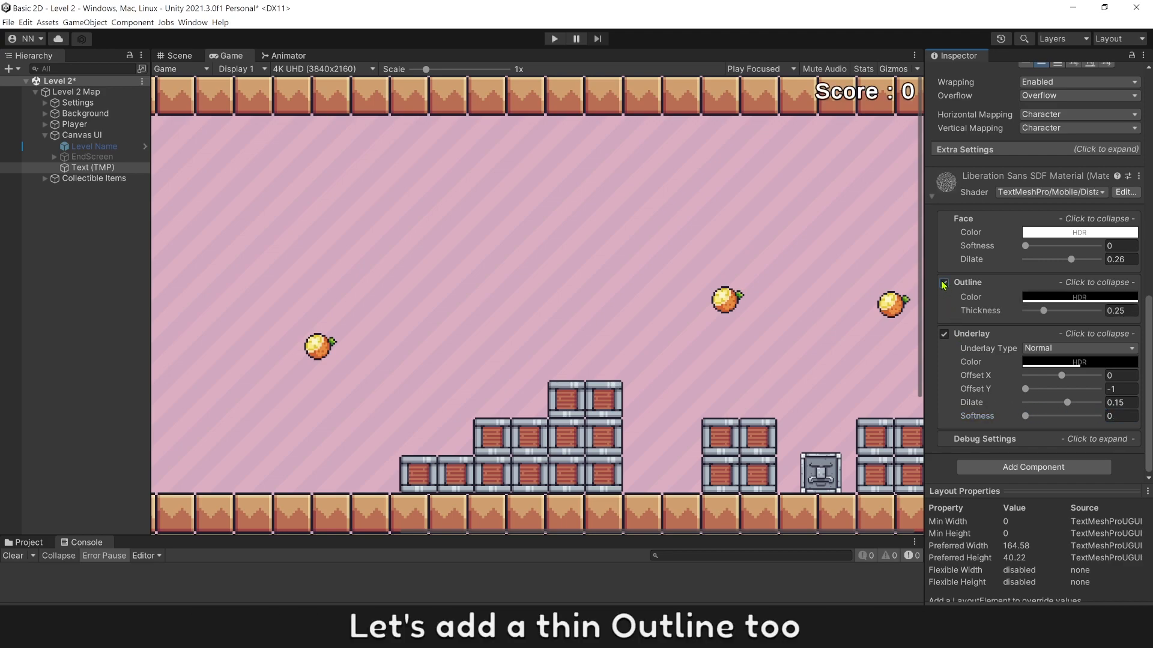
left_click_drag(1042, 310, 1033, 309)
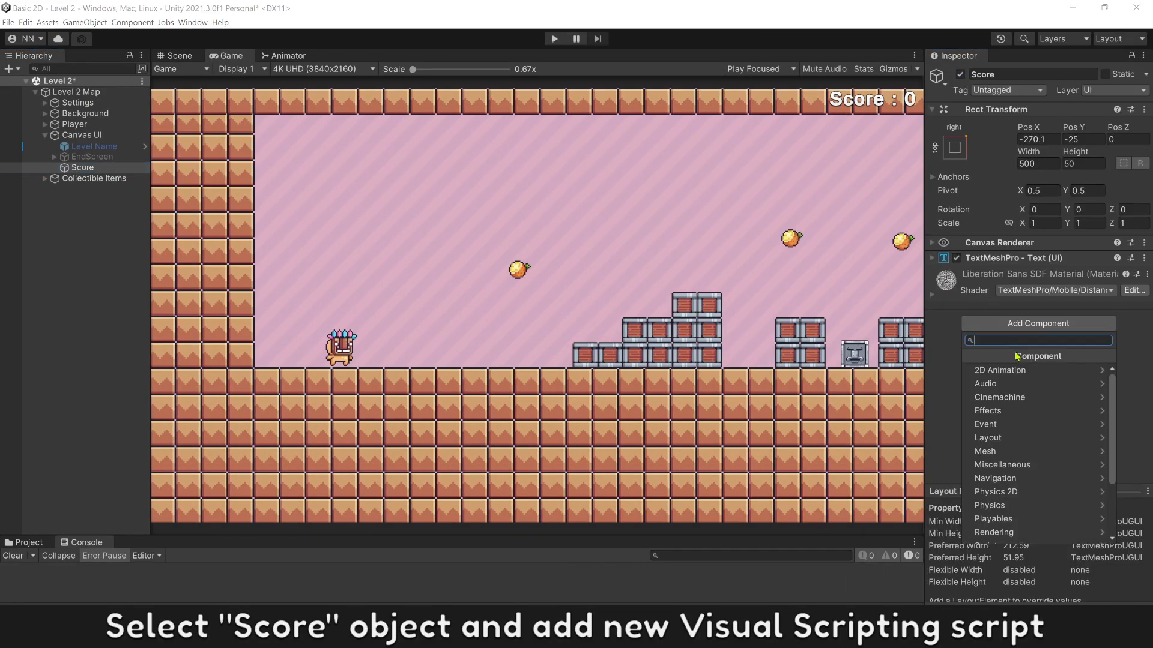
Add a Script Machine to the Score object with a new graph saved as 'Score'.
left_click(1029, 355)
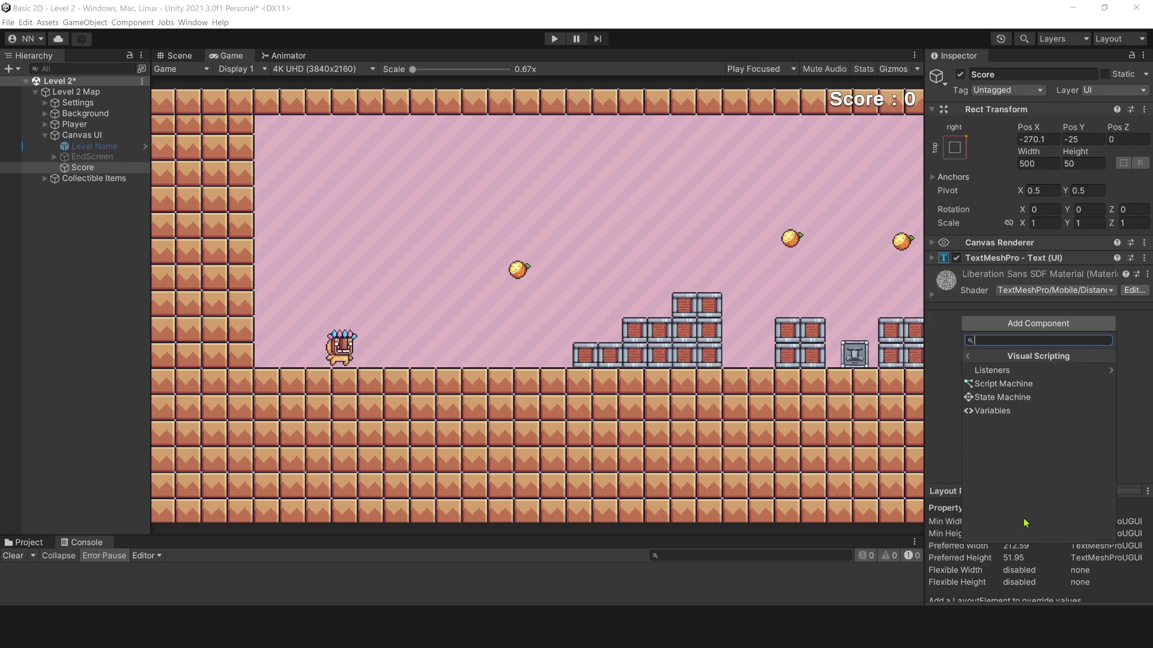
left_click(1001, 383)
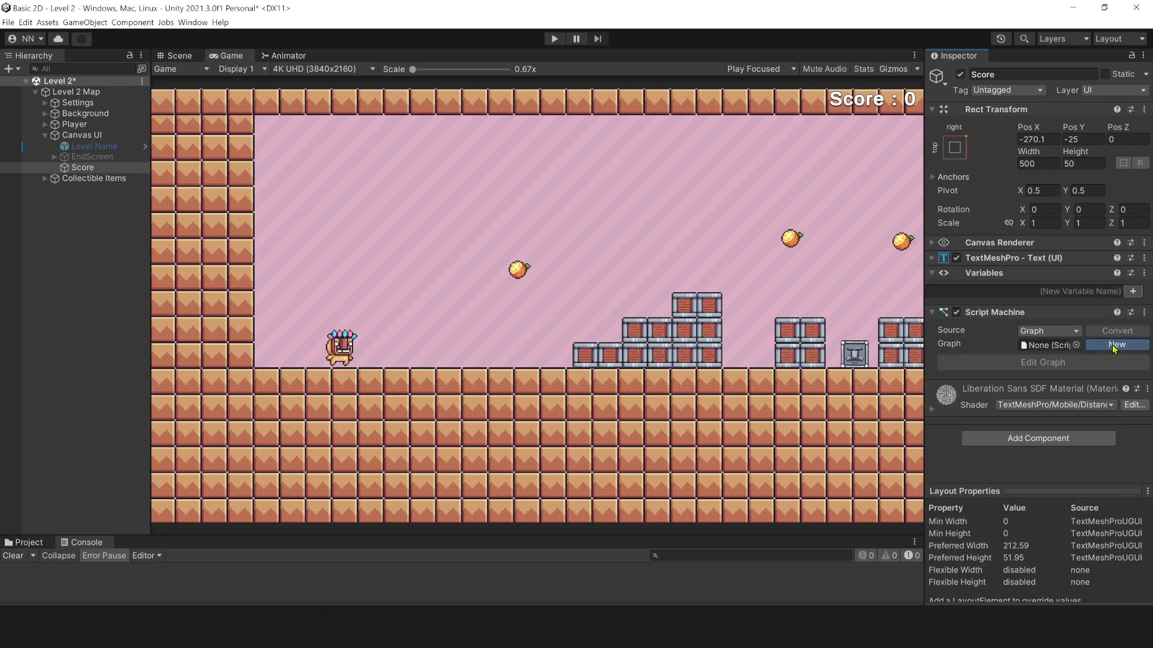
left_click(1116, 344)
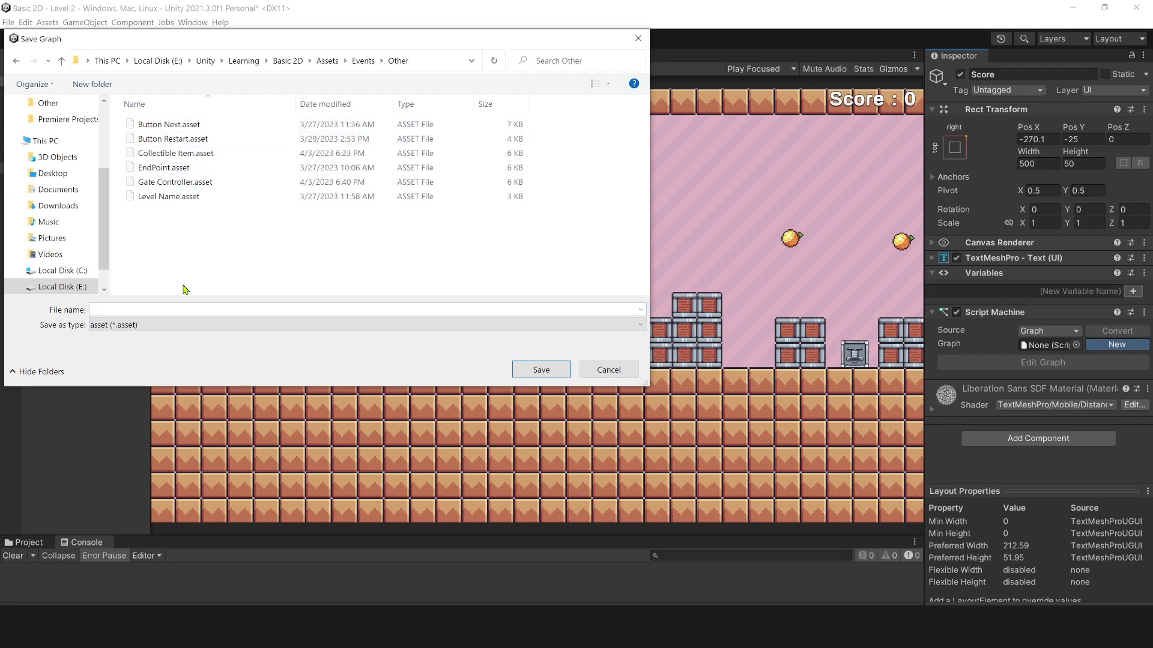
type("Score")
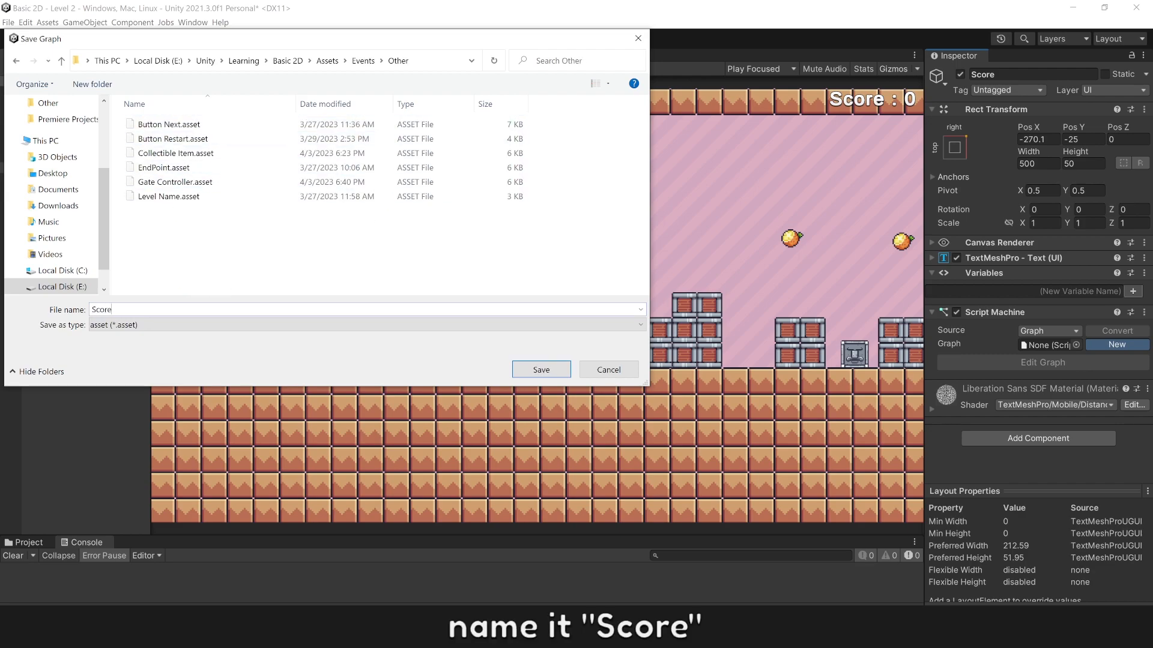
left_click(540, 369)
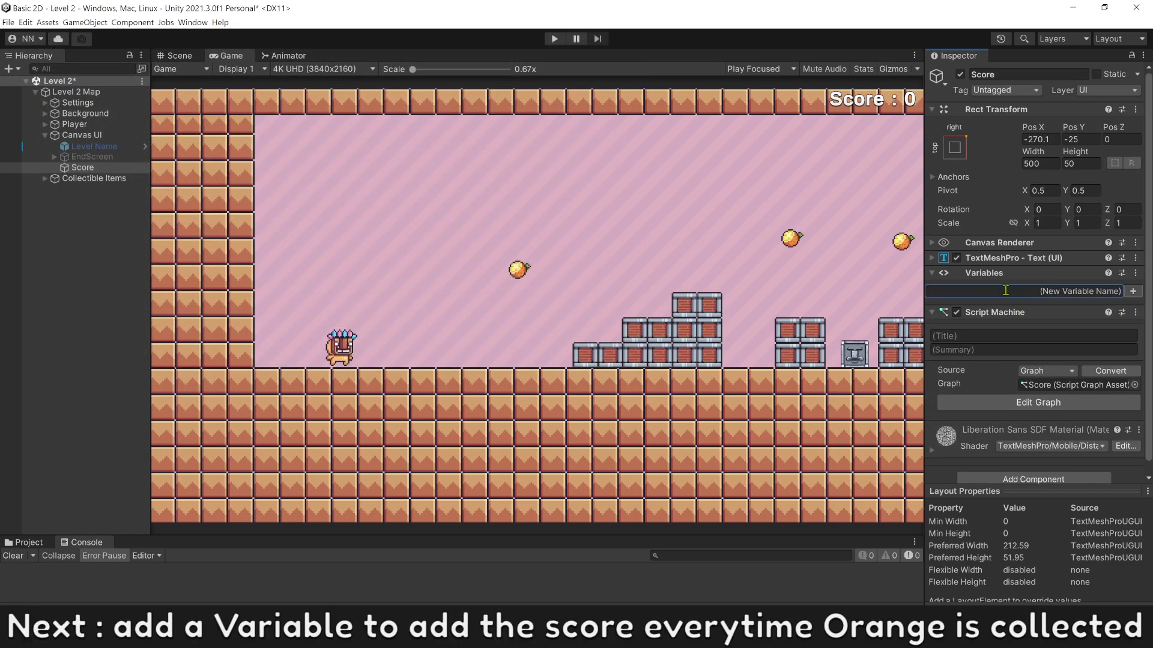
Add an Integer variable named 'My Score' to the Score object.
type("My Score")
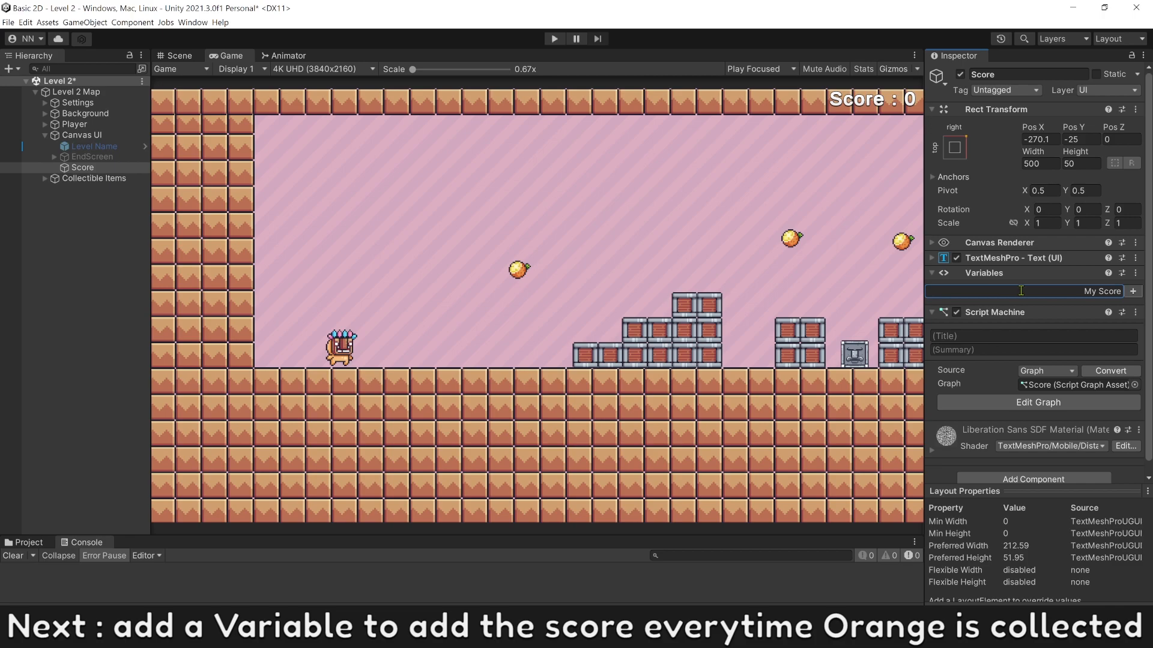
left_click(1040, 308)
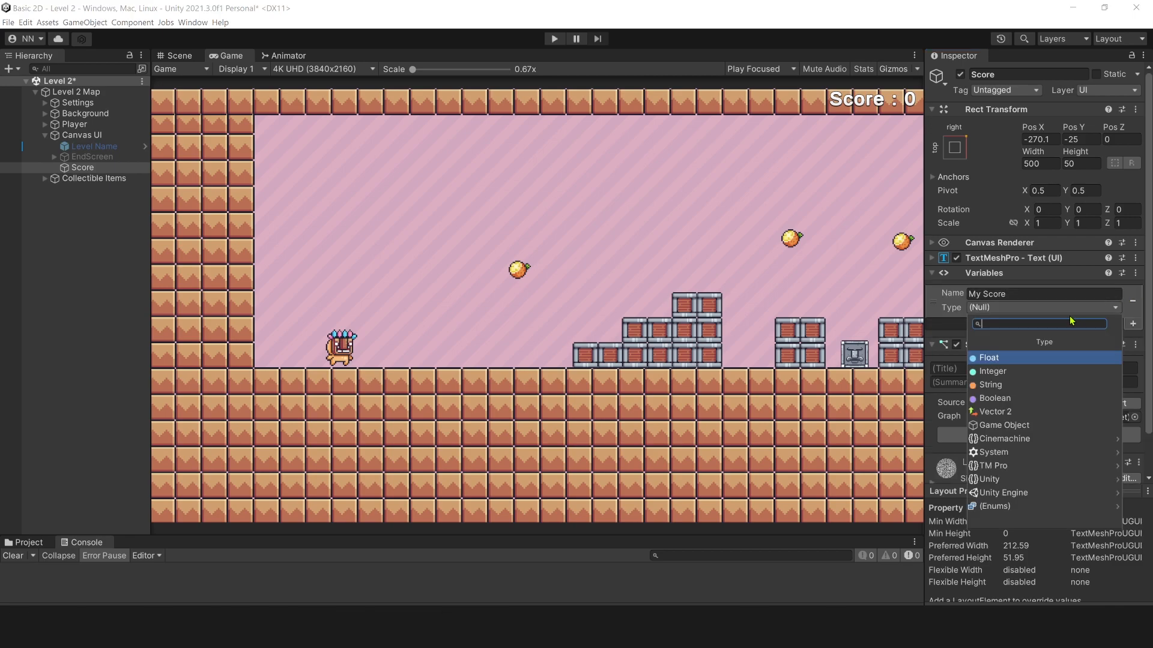
left_click(993, 371)
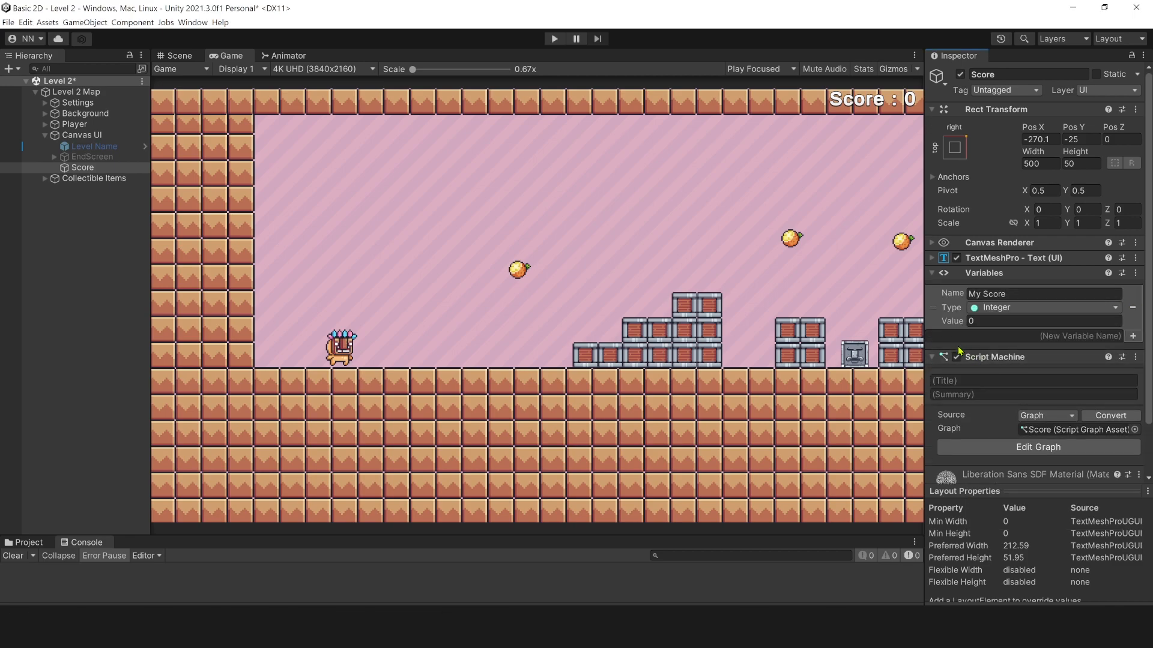
Add On Fixed Update and TextMeshPro Set Text nodes to the Score graph.
left_click(1037, 447)
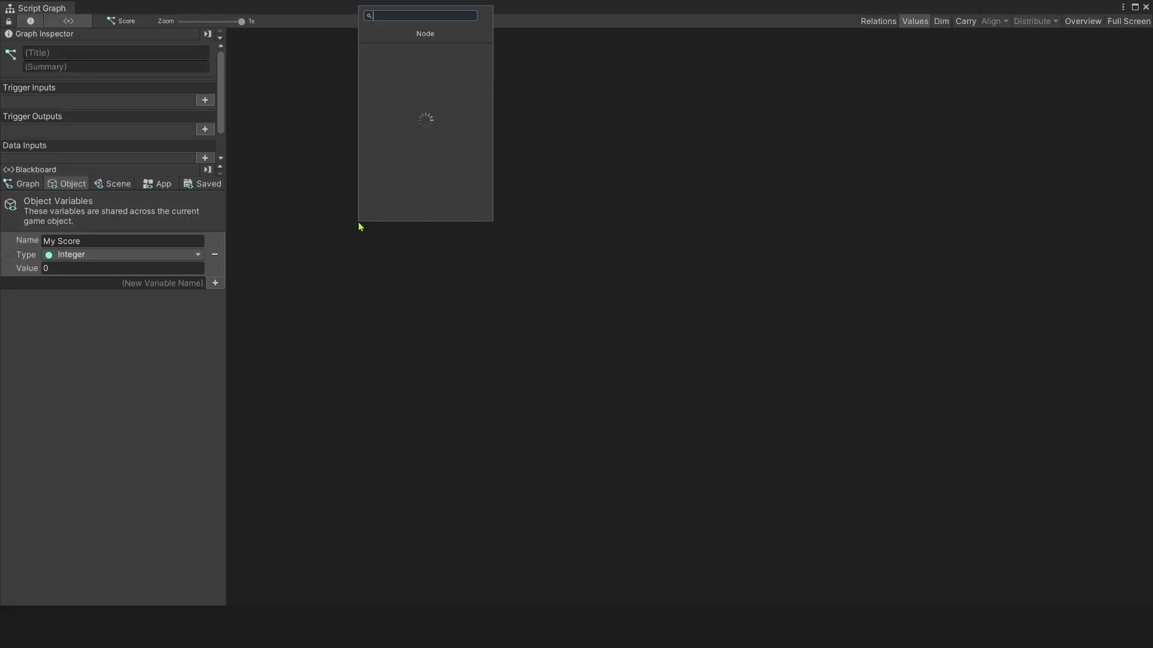
type("fix upd")
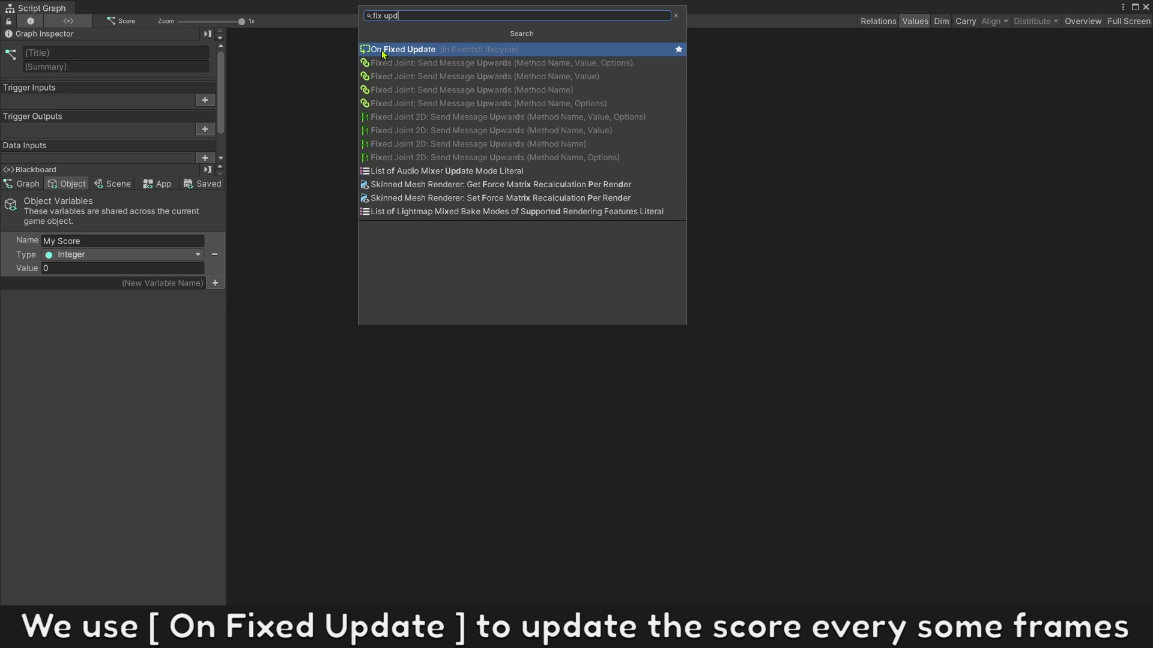
left_click(409, 49)
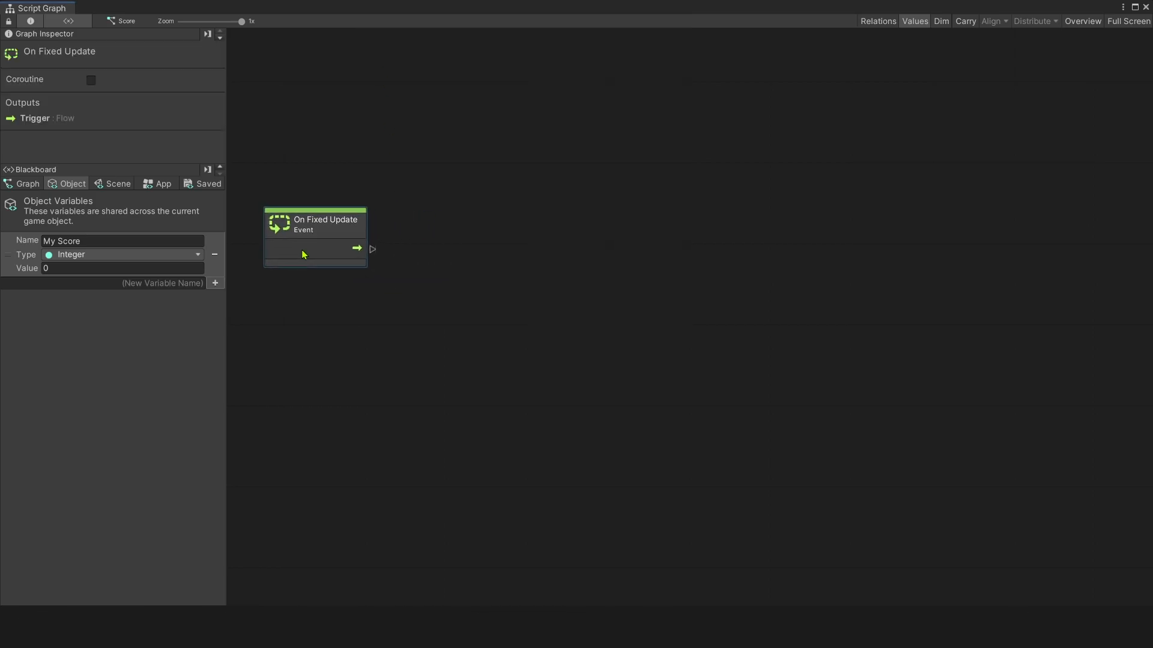
type("set")
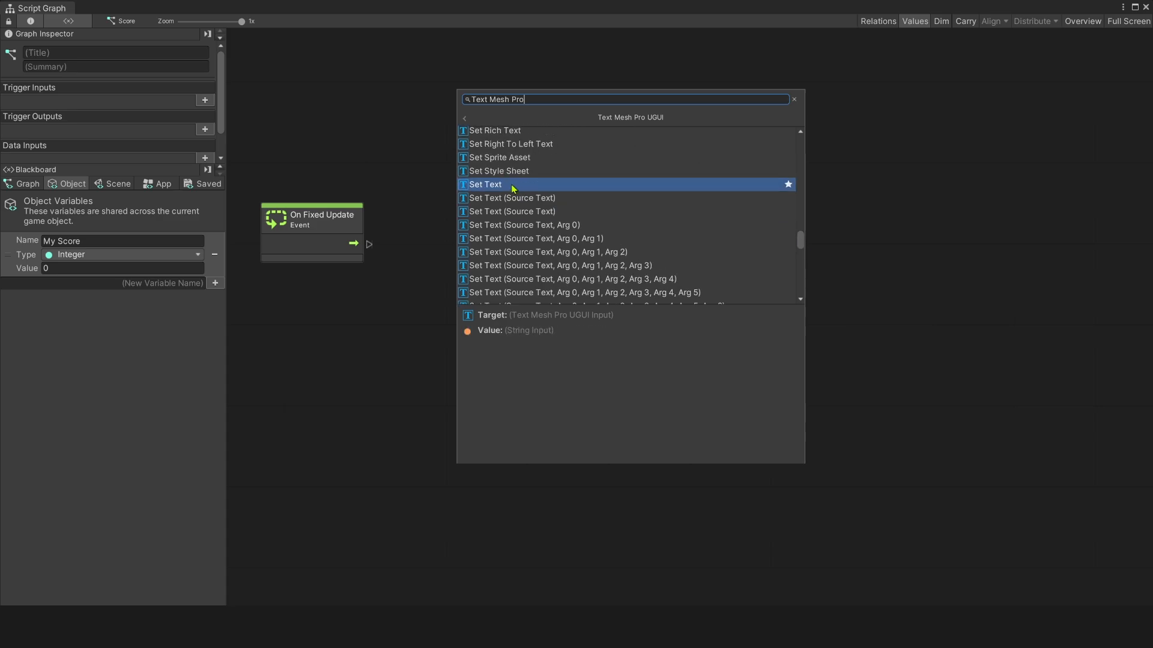
left_click(484, 185)
type("game find")
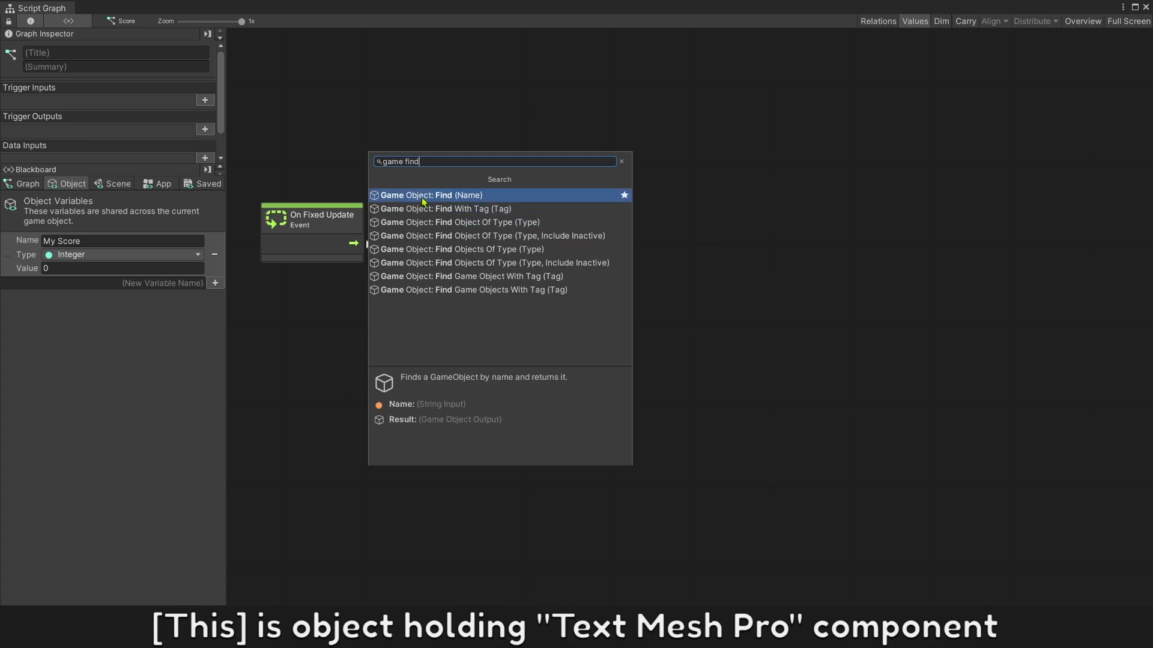
Add a GameObject.Find node and wire it up so the label updates from My Score.
left_click(431, 195)
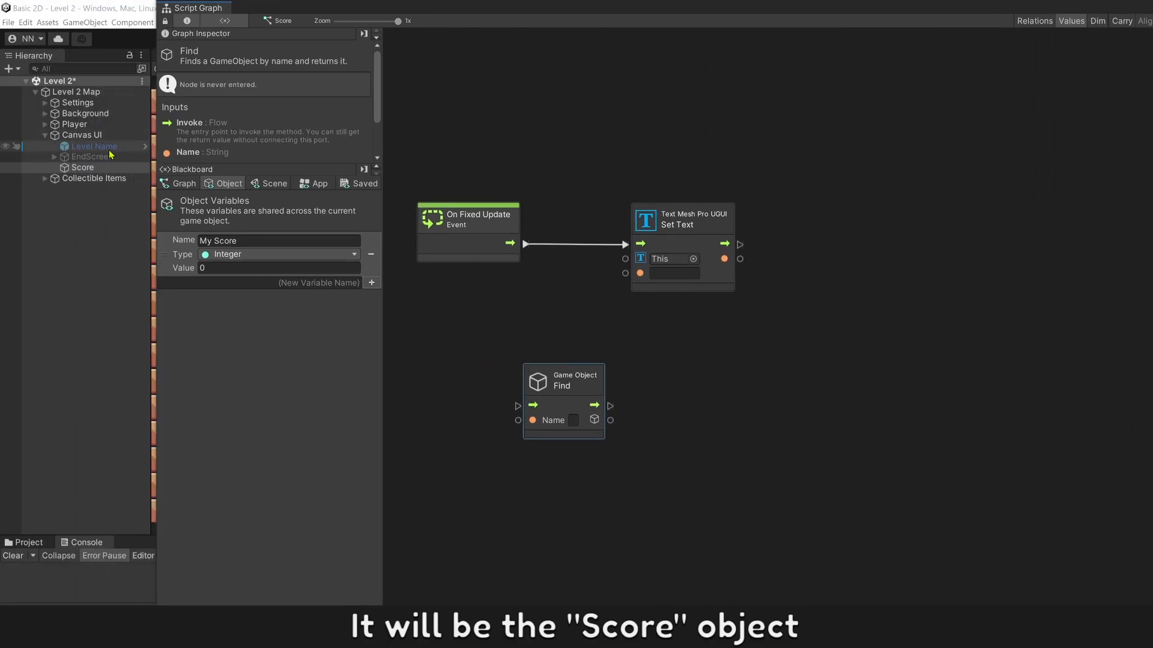
type("S")
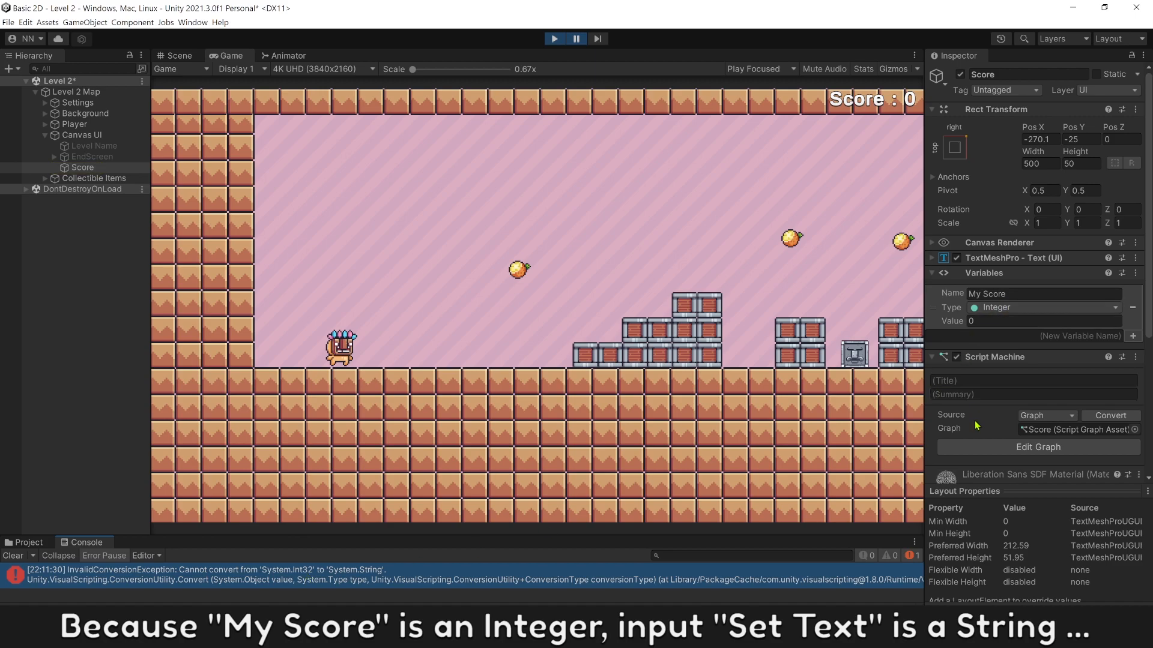
Stop Play and insert an Integer To String node between Get Variable My Score and Set Text.
left_click(94, 145)
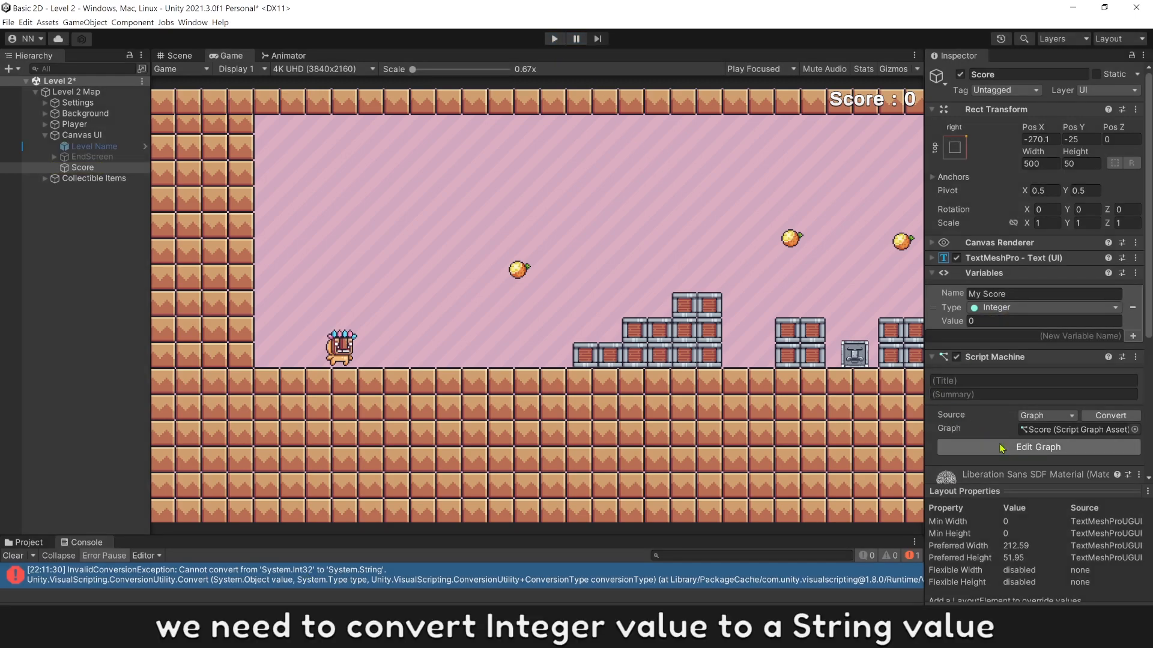
left_click(1037, 447)
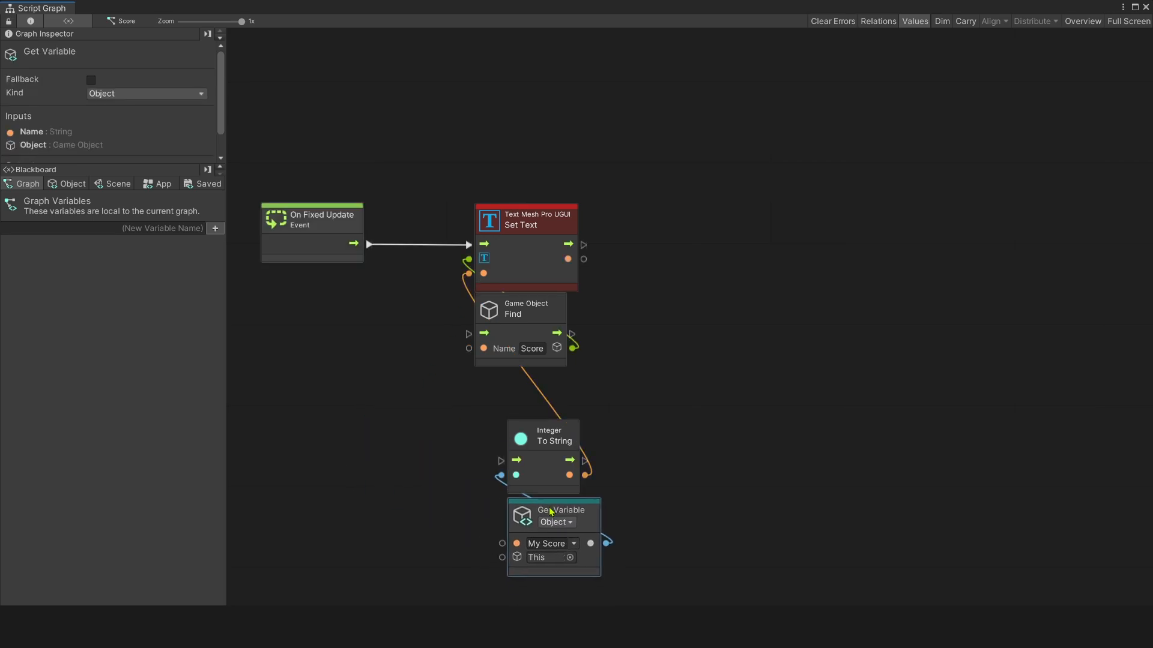
left_click(553, 39)
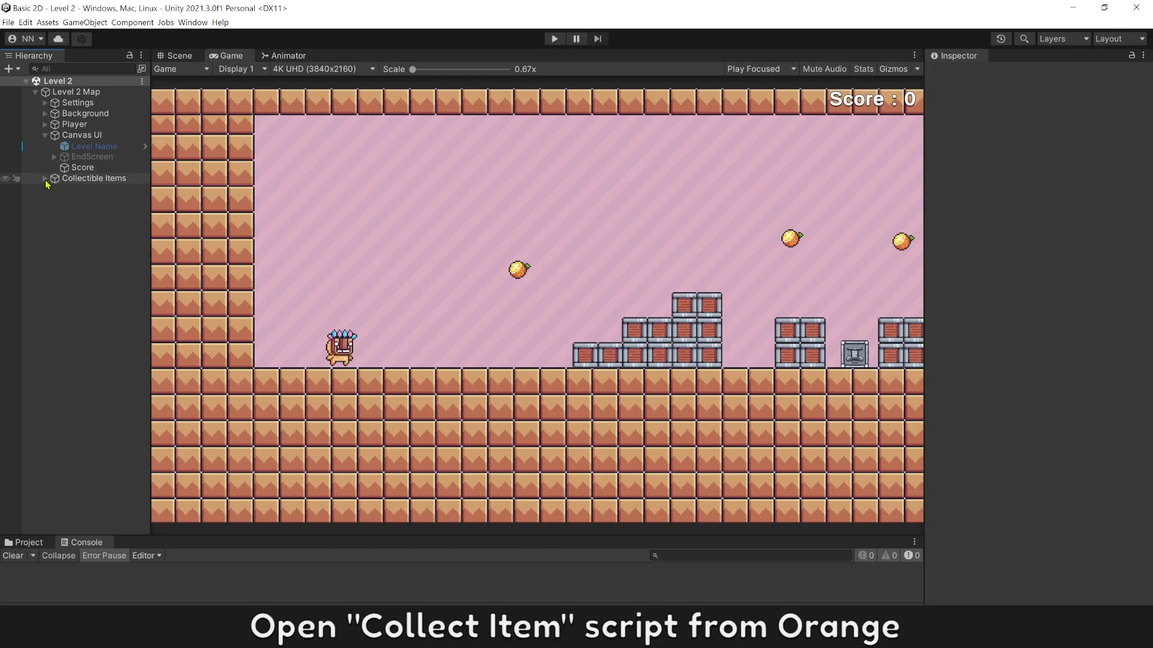
Select the first Orange under Collectible Items and enter its collectible item graph.
left_click(85, 188)
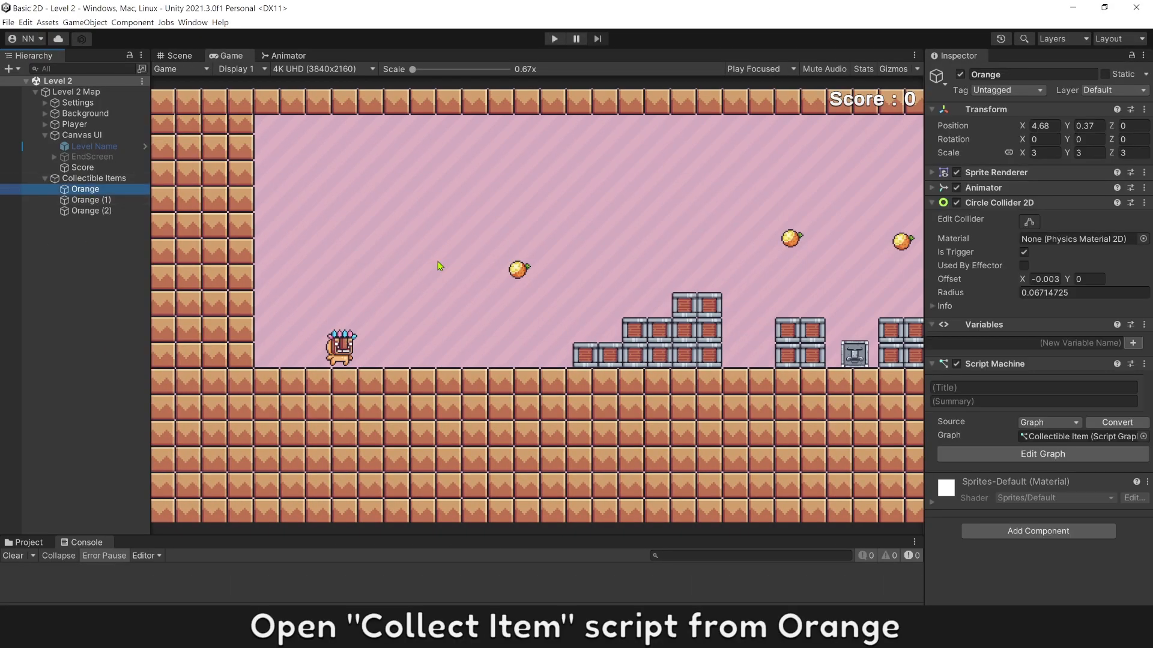
left_click(1043, 454)
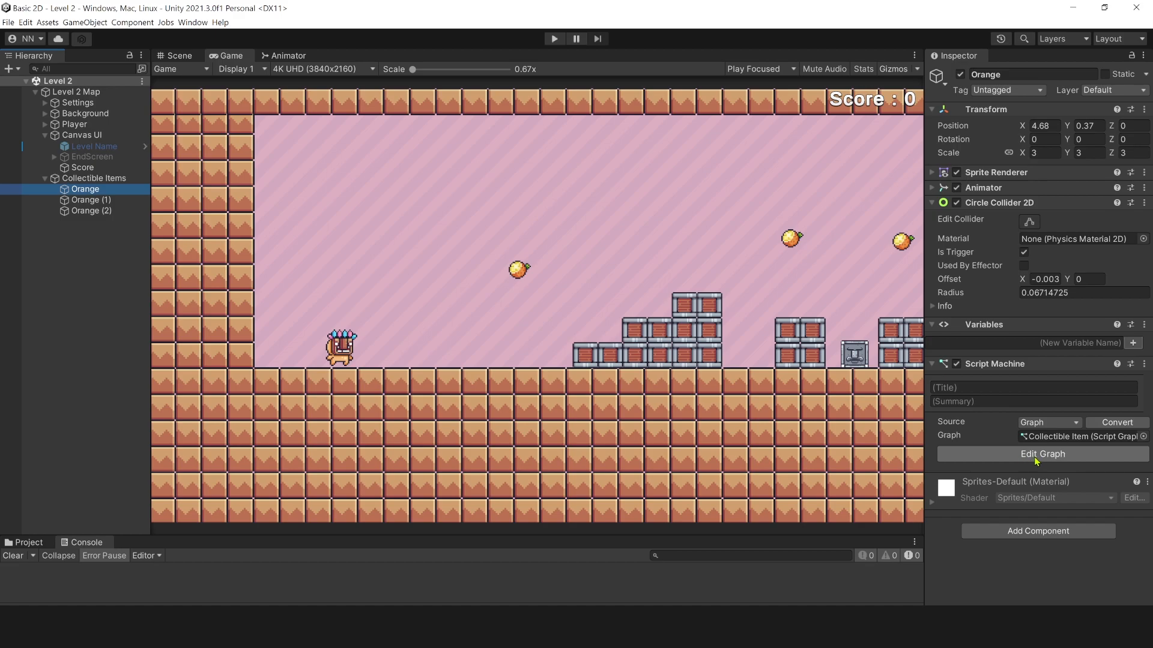
left_click(1041, 454)
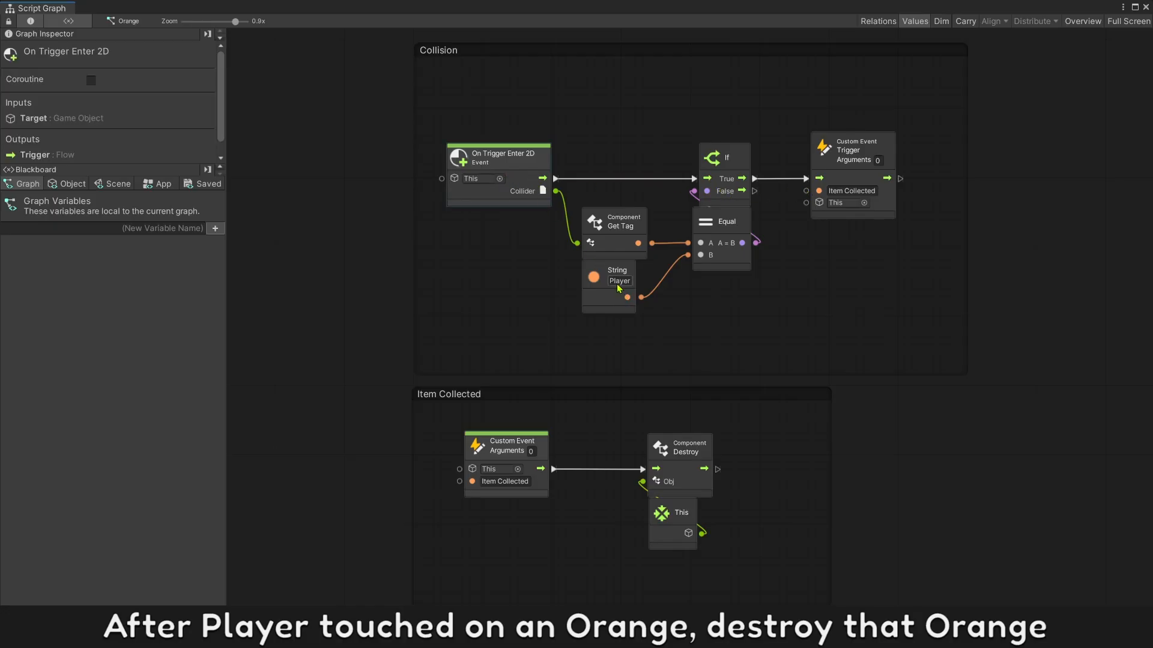
double_click(852, 191)
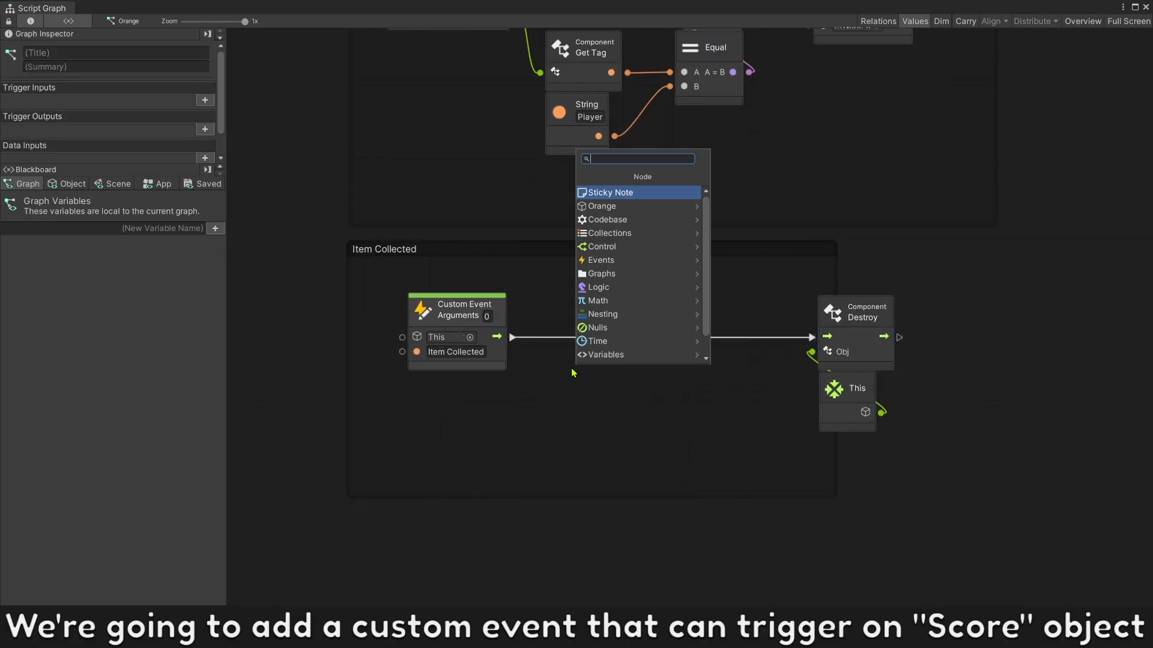
Add a Trigger Custom Event node named 'Add Score' between Item Collected and Destroy.
type("trig c")
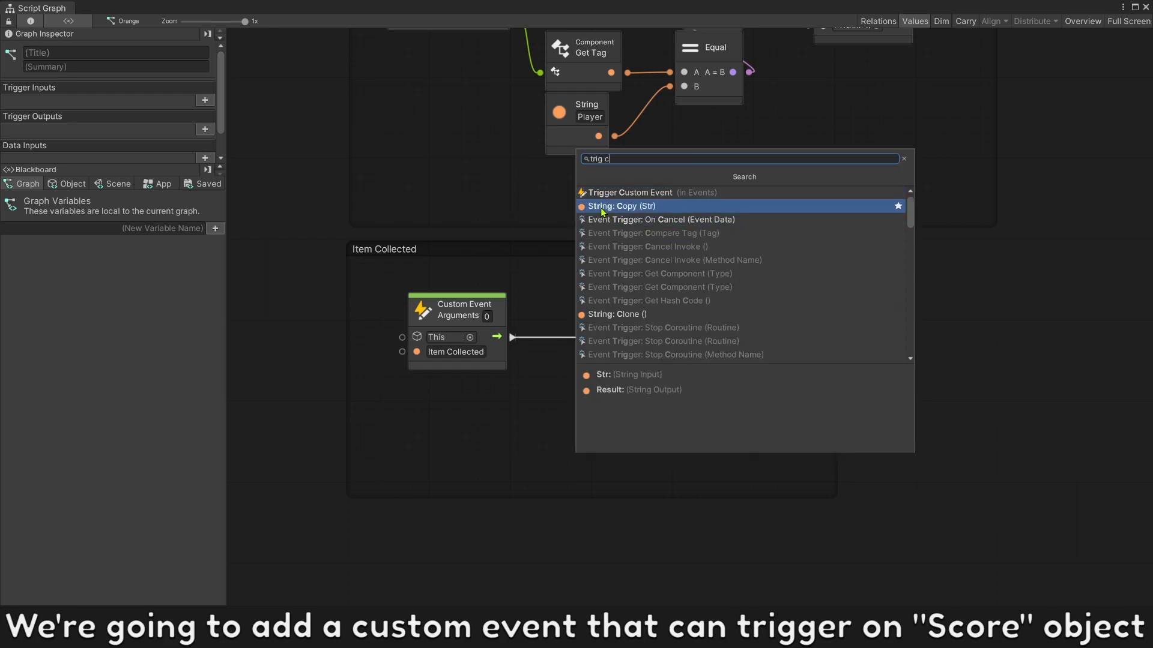
left_click(630, 193)
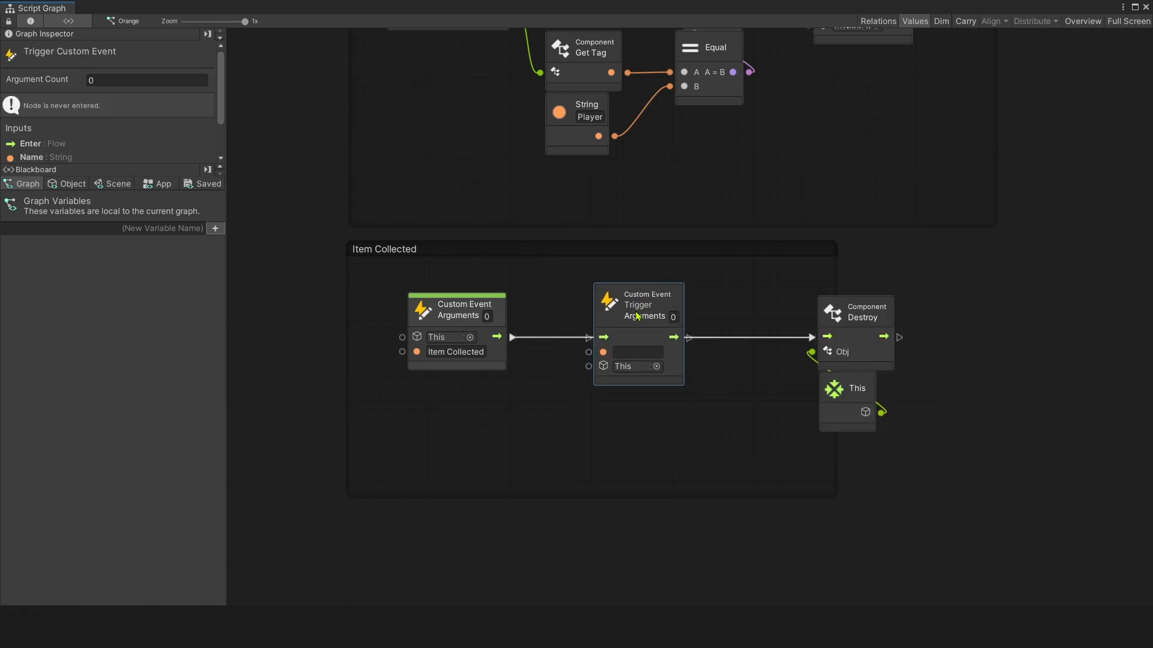
left_click(637, 352)
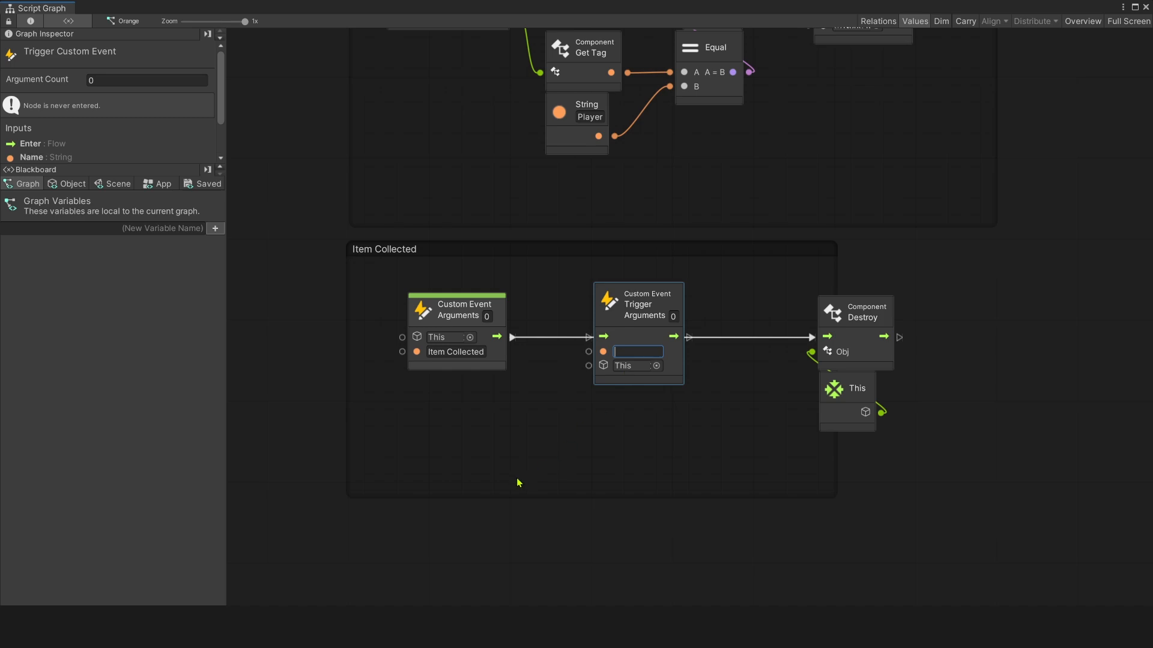
type("Add Score")
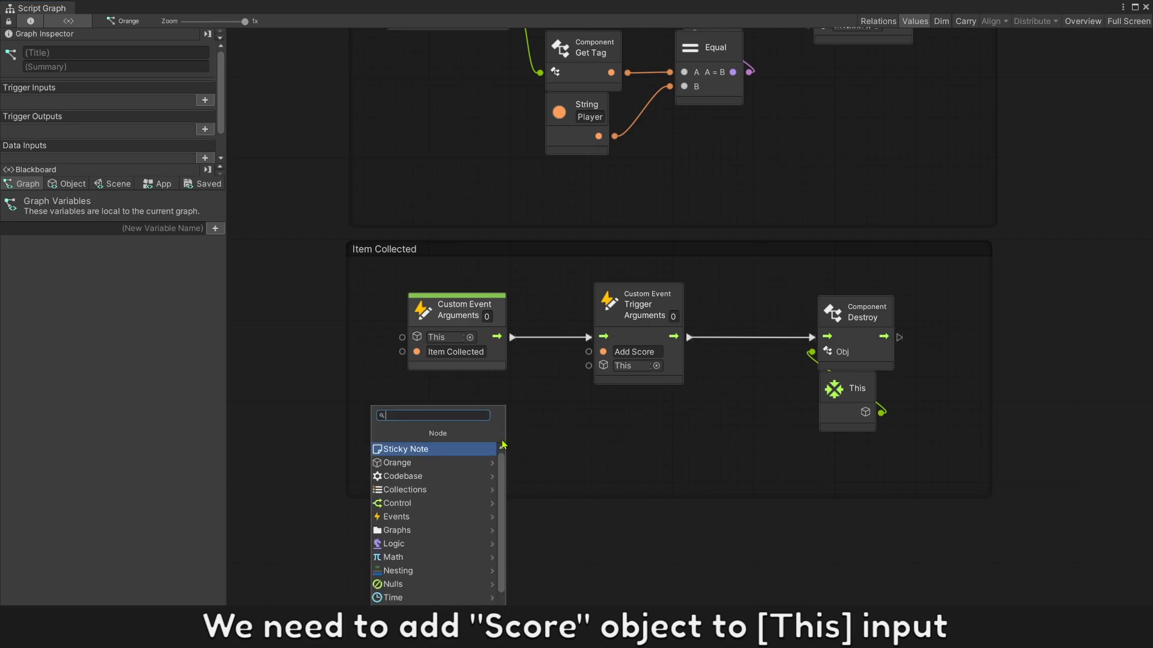
Add a GameObject.Find node for 'Score' as the Add Score trigger's target.
type("game find")
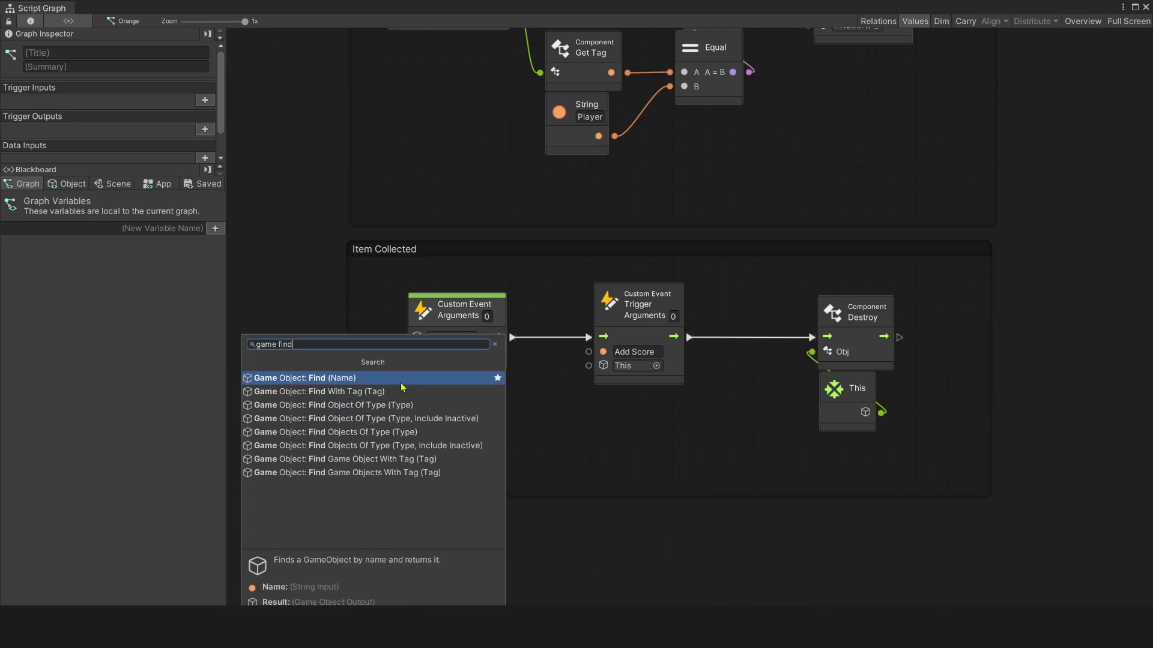
left_click(299, 379)
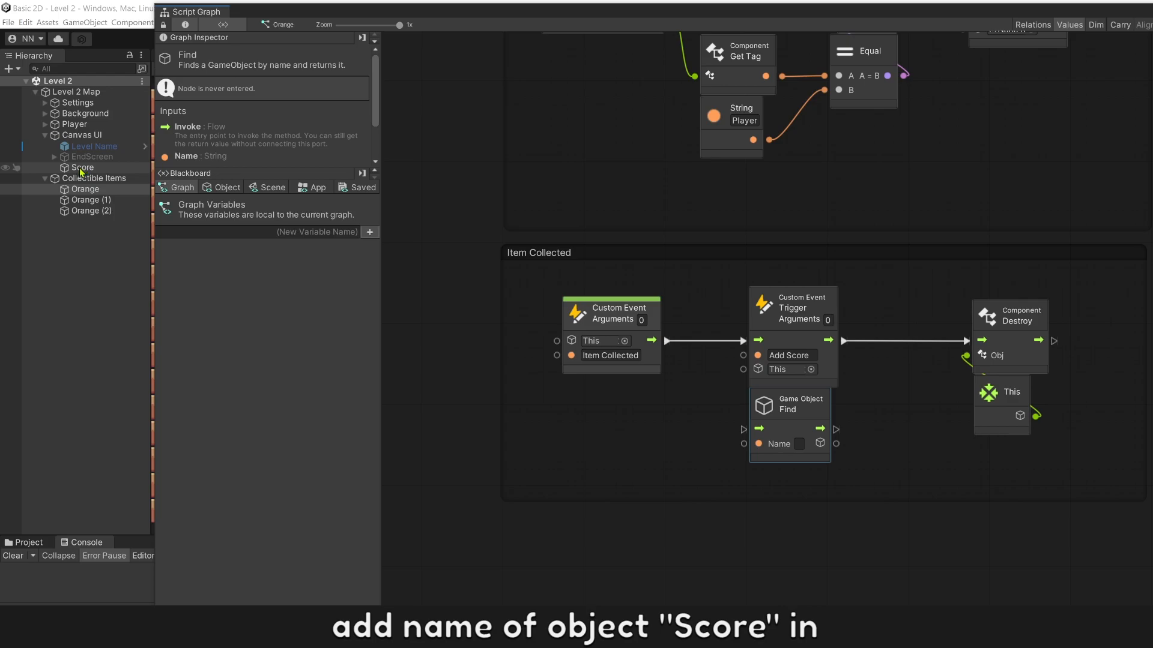
left_click(799, 443)
type("cus e")
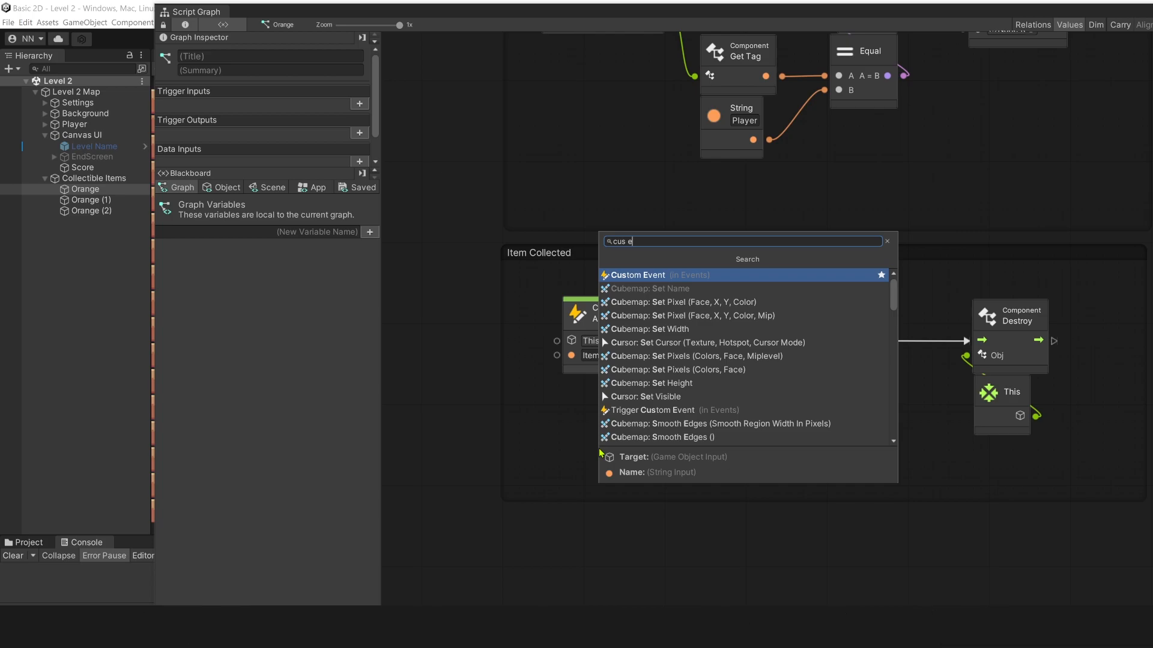
left_click(636, 274)
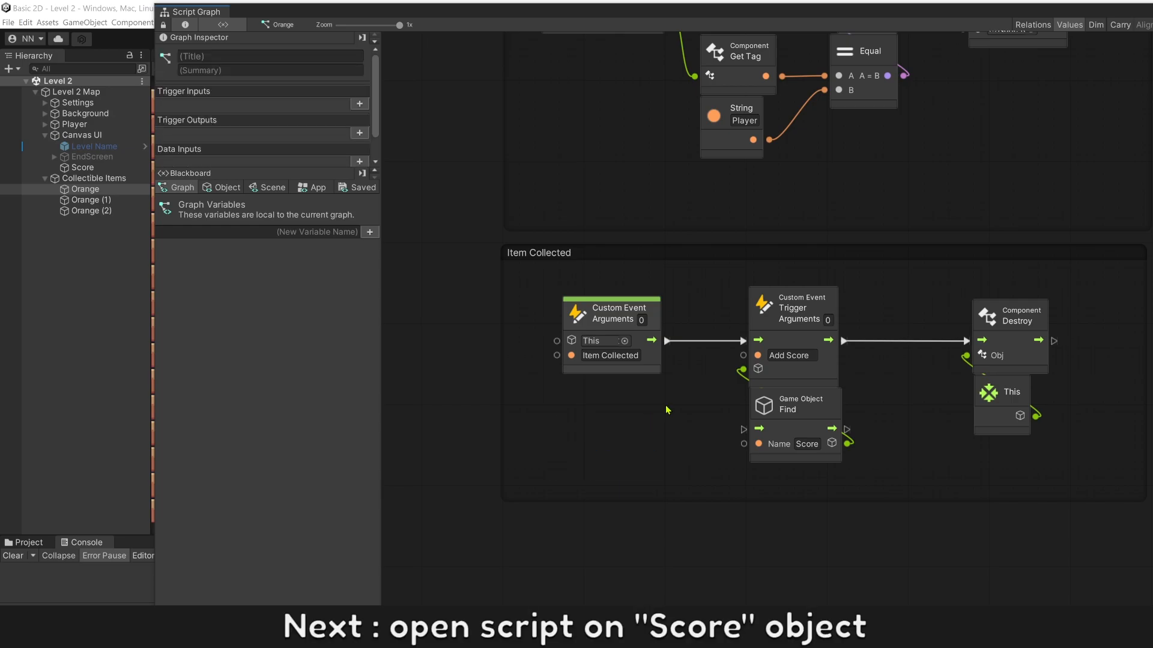
In the Score graph, add a Set Object Variable node after the Add Score custom event.
left_click(81, 166)
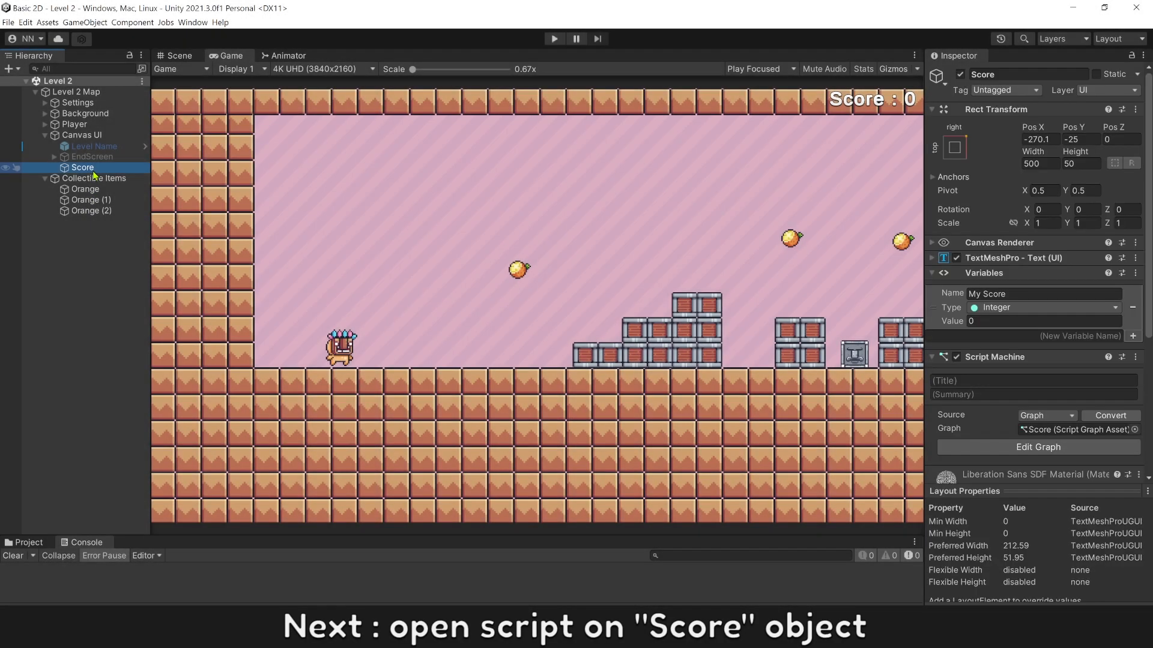
left_click(1037, 447)
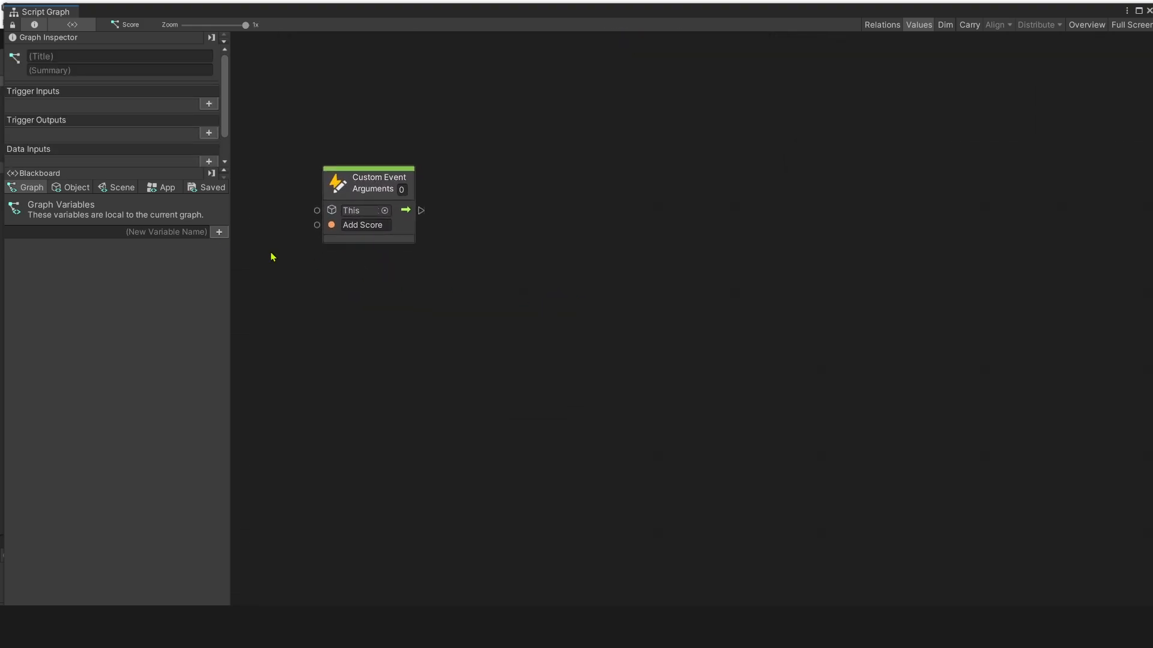
left_click(76, 187)
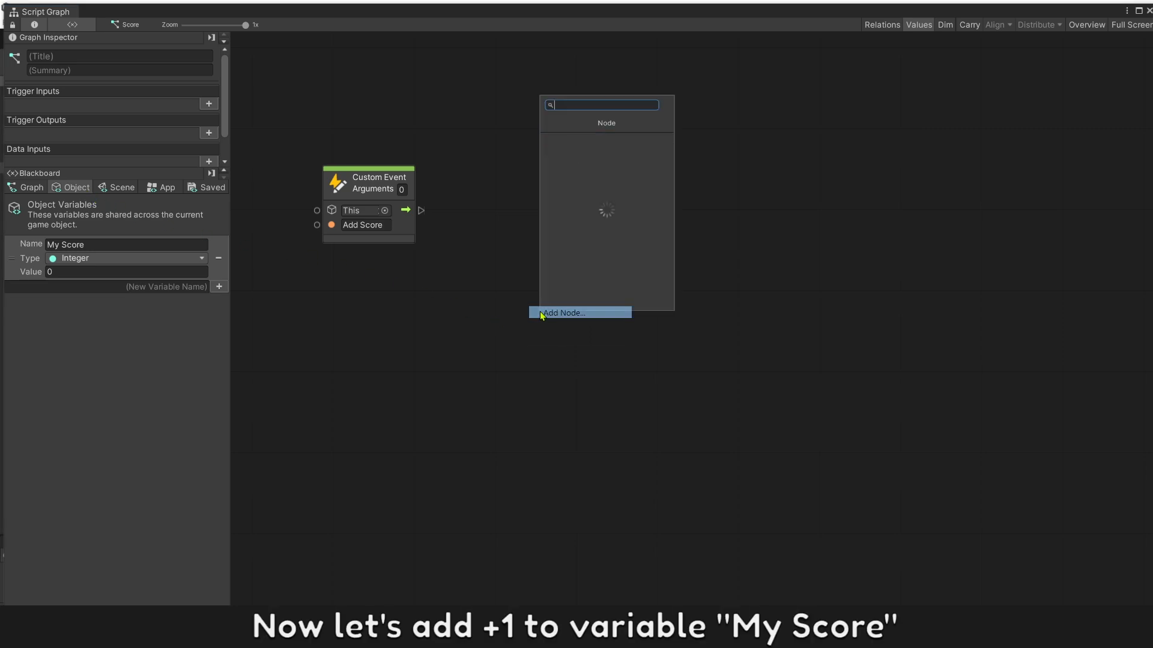
type("set var")
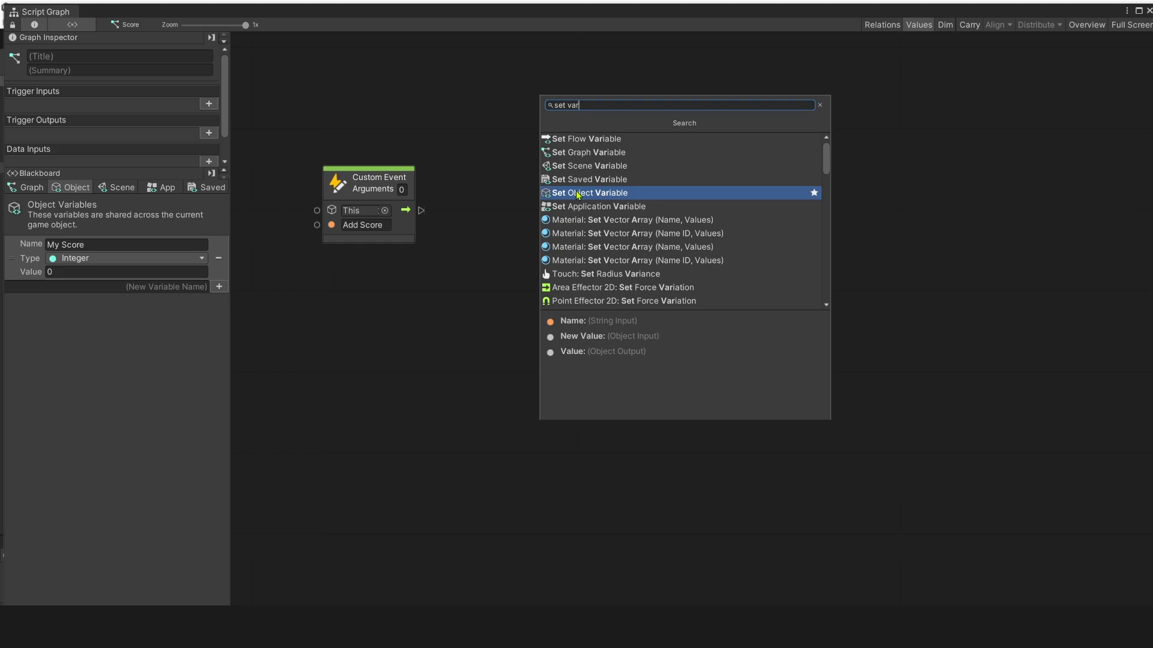
left_click(589, 193)
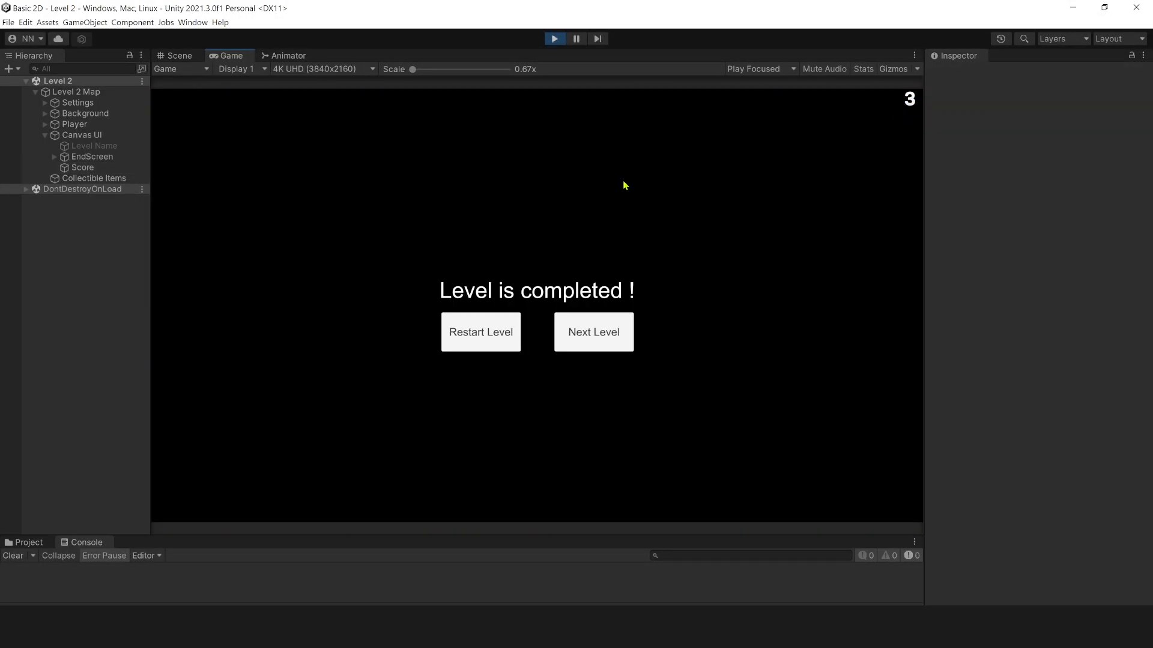
Stop the play test after the score reaches 3 and the level completes.
left_click(481, 331)
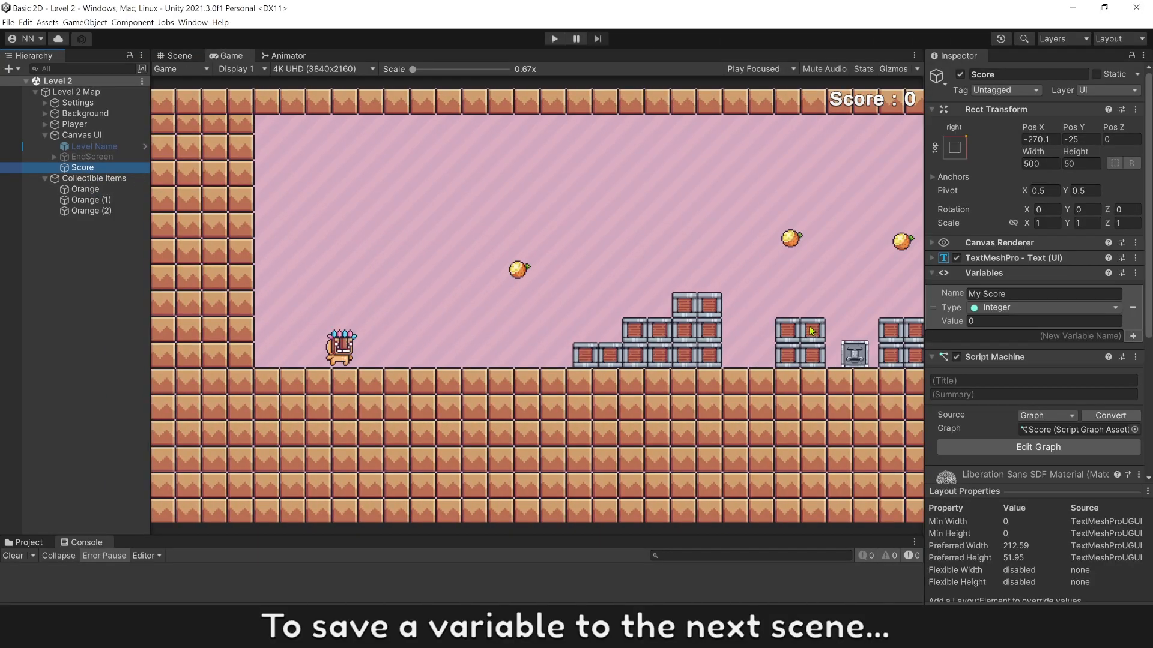
Add an Integer application variable 'Score App' in the Score graph's Blackboard.
left_click(1037, 447)
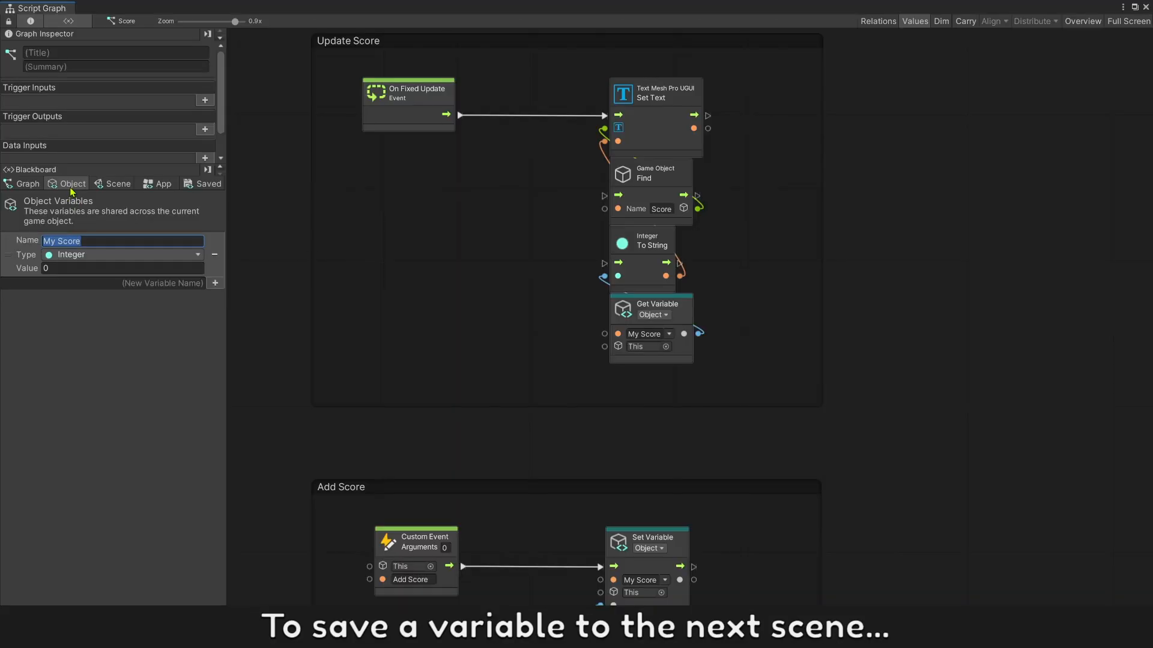
left_click(161, 182)
type("Score App")
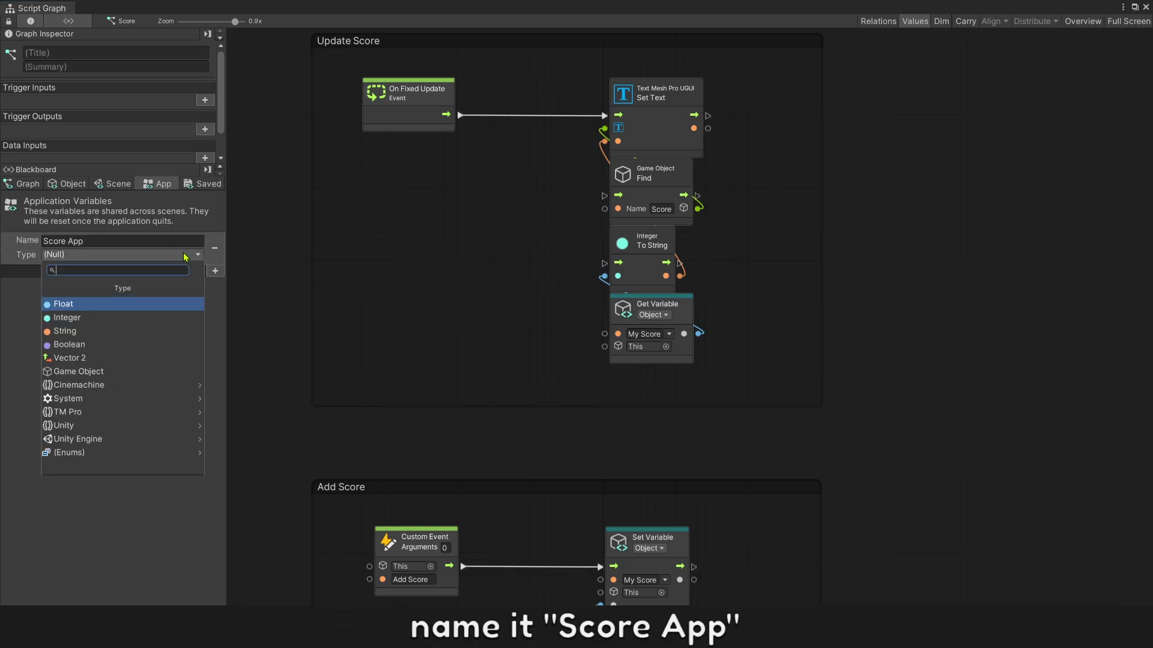
left_click(67, 317)
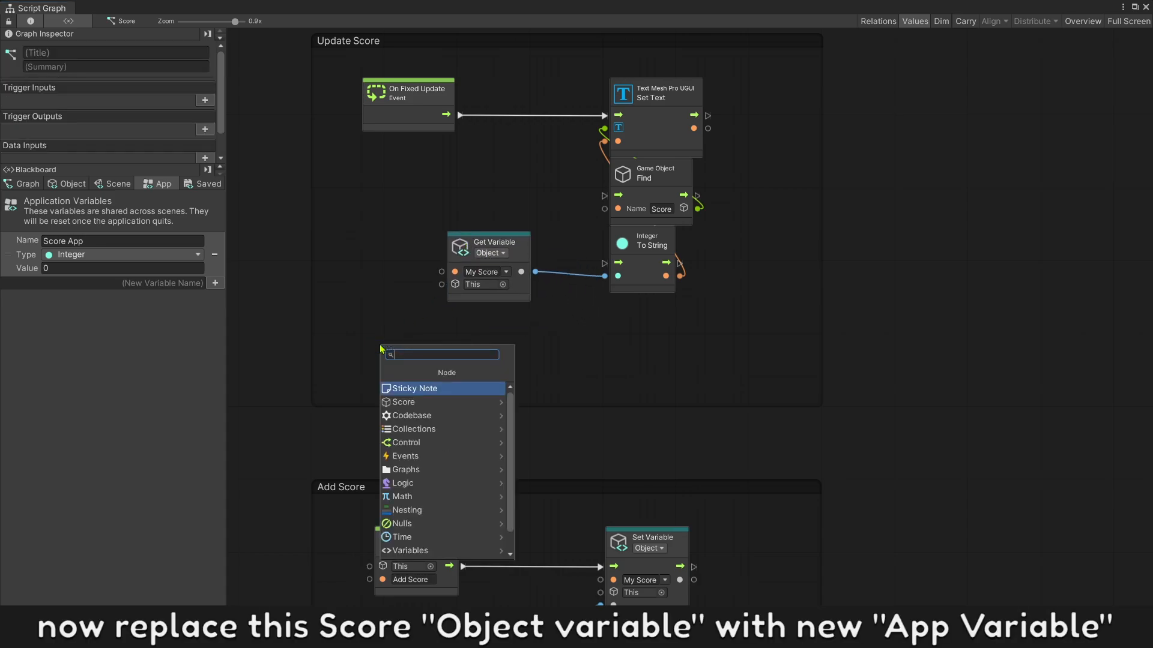
Add a Get Variable node reading the Application variable 'Score App' in Add Score.
type("get var")
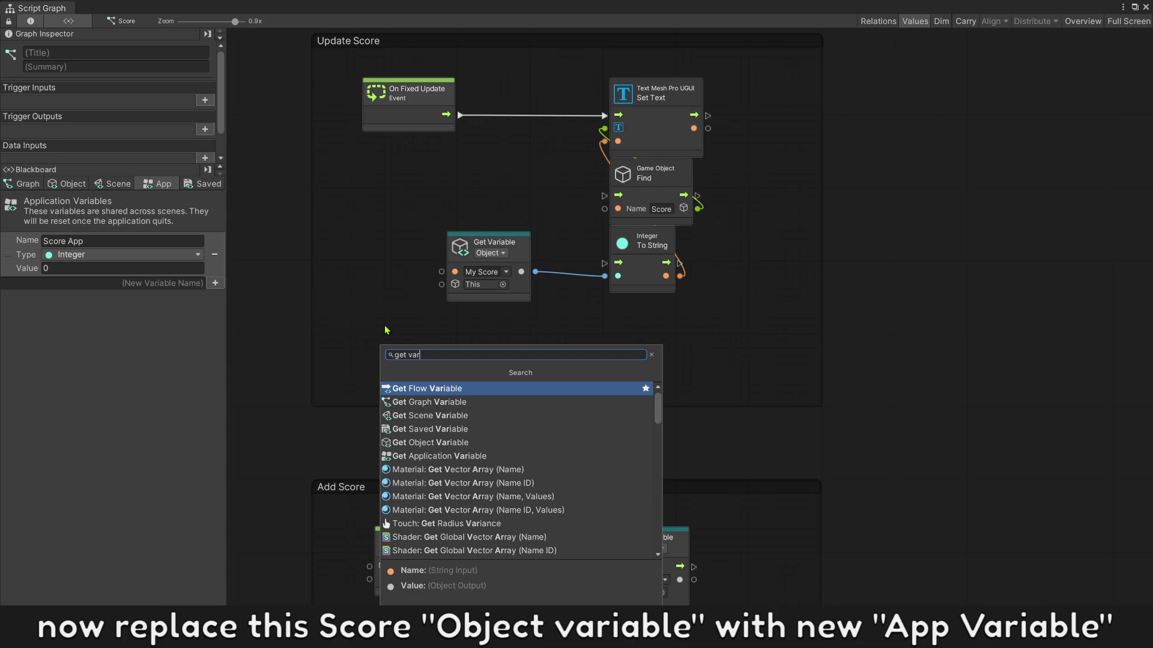
mouse_move(430, 442)
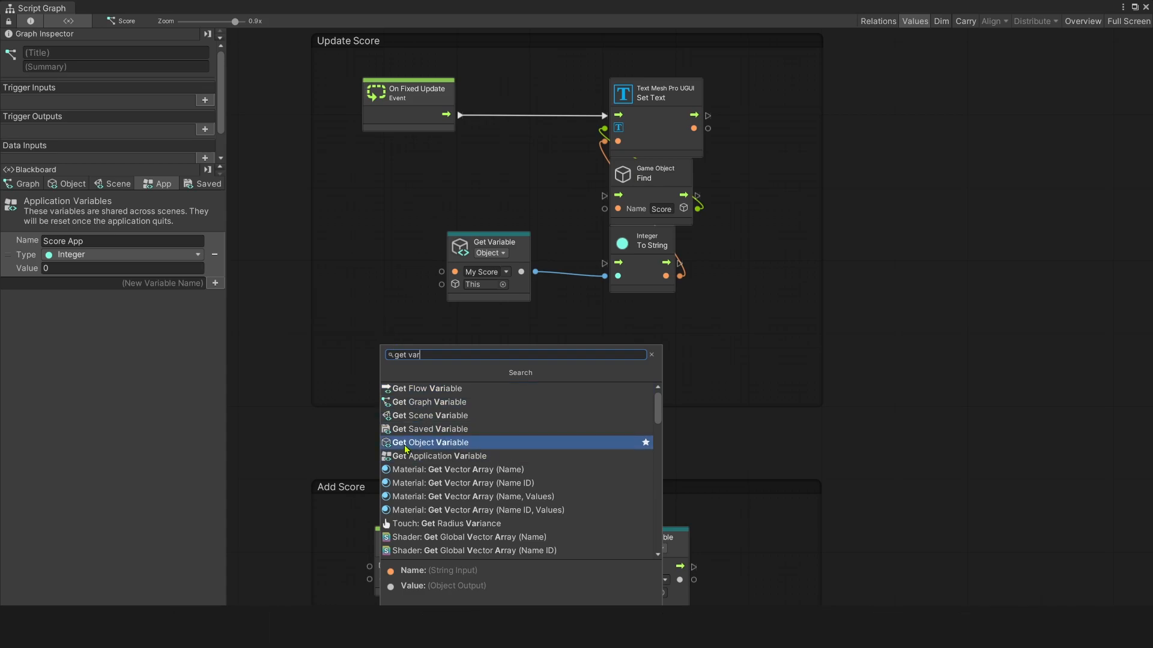
left_click(439, 456)
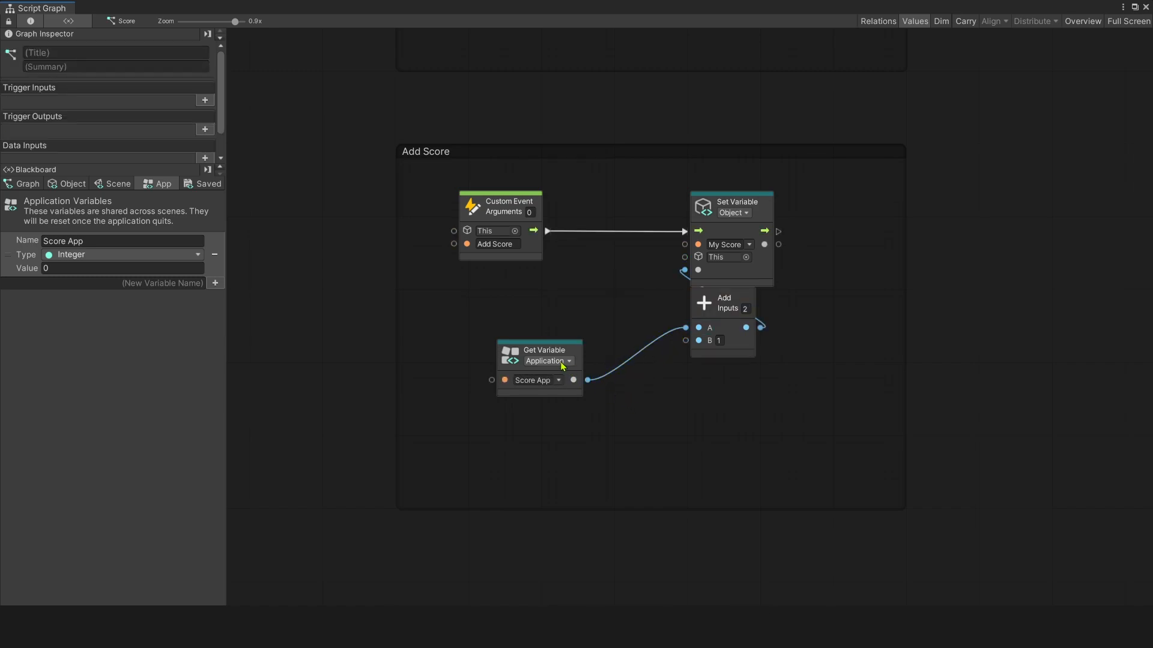
left_click(732, 213)
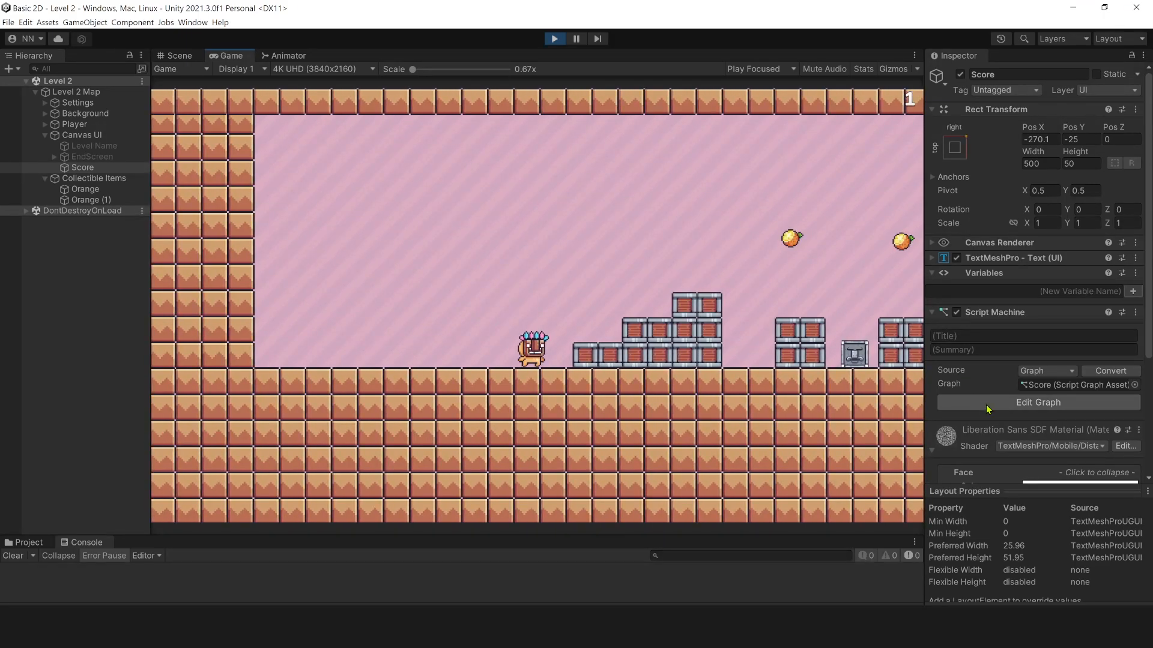
Switch Update Score and Add Score to get and set the application variable 'Score App'.
left_click(1038, 402)
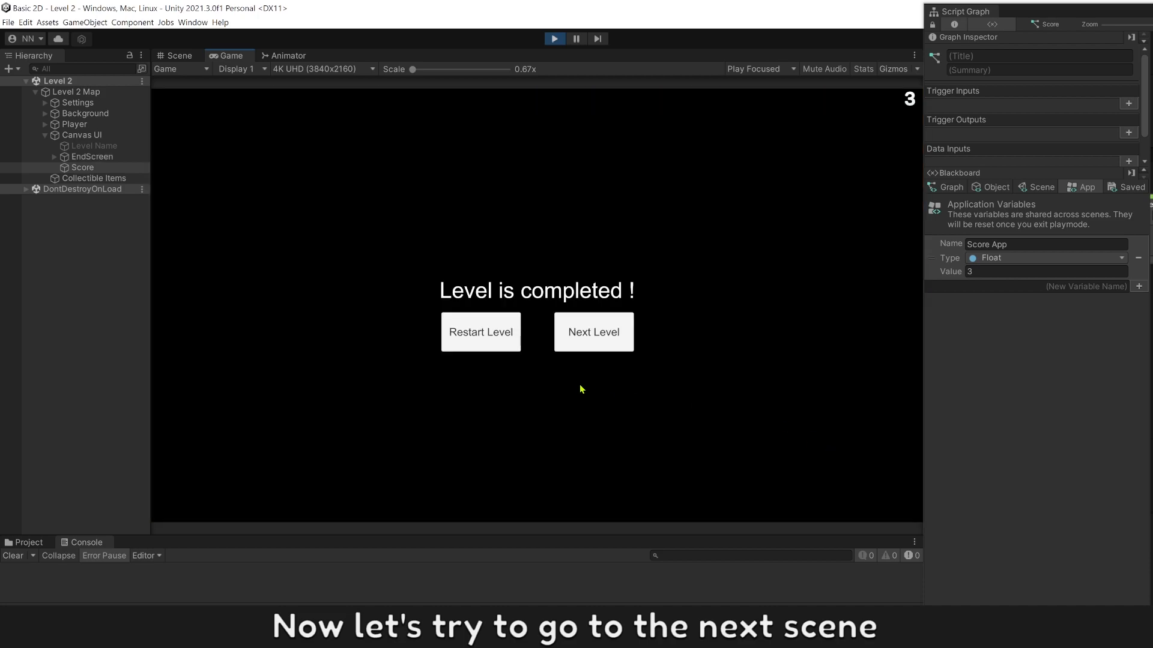
left_click(592, 331)
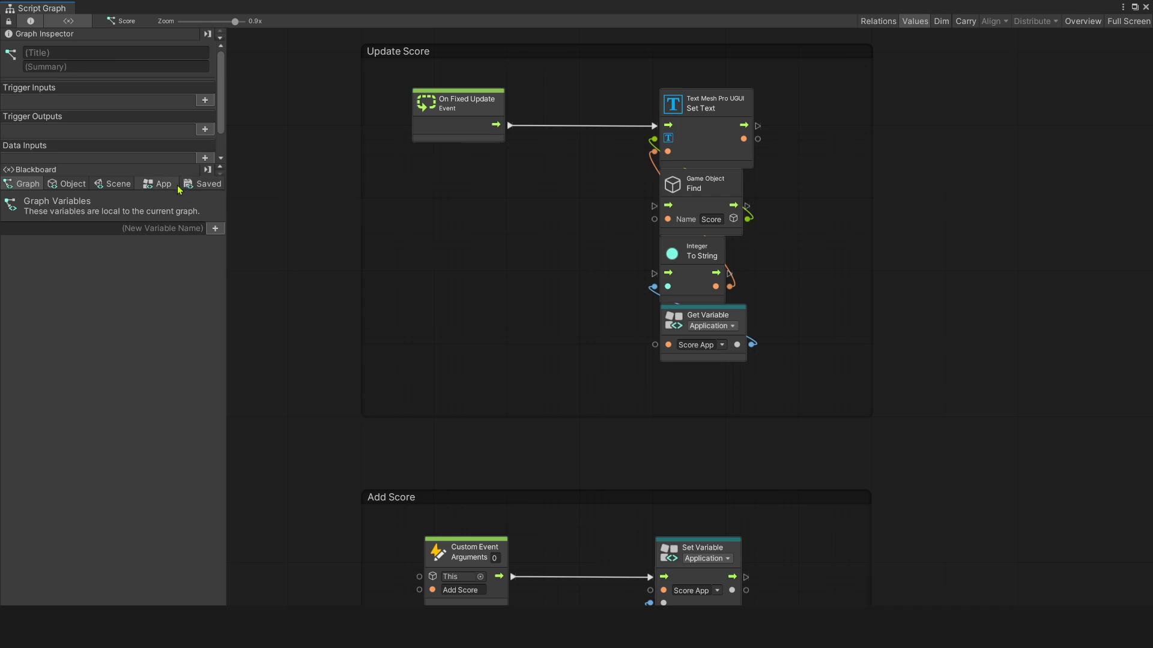
Add an Integer saved variable 'Score Saved' with value 0 on the Initial and Saved lists.
left_click(155, 183)
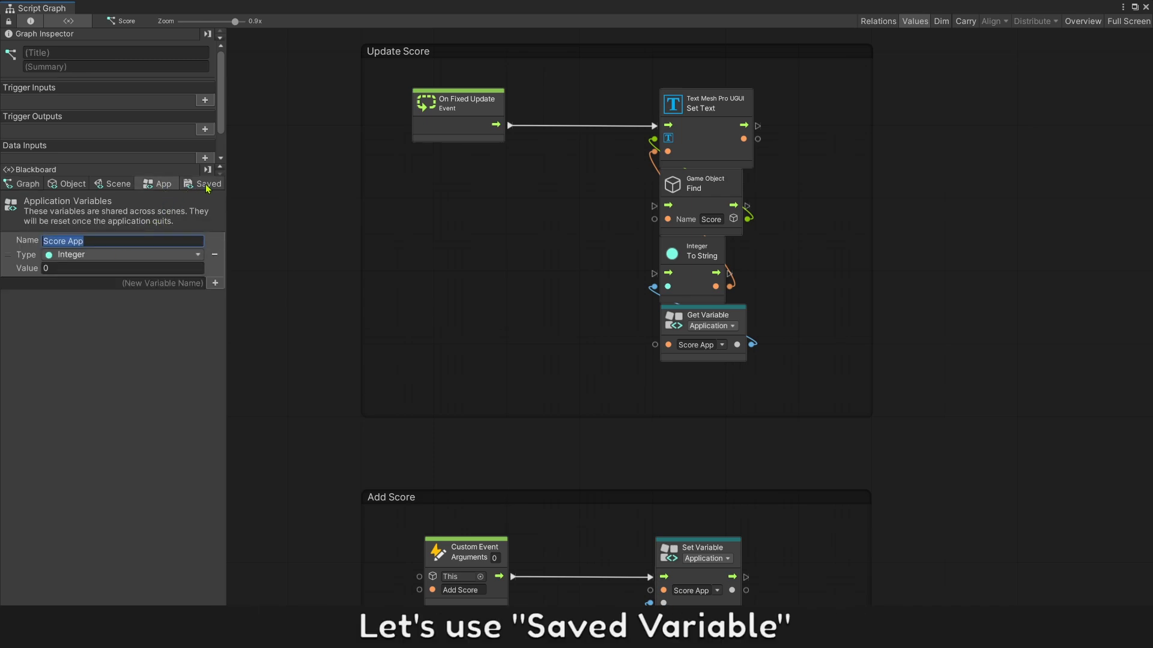
left_click(208, 183)
type("Score Saved")
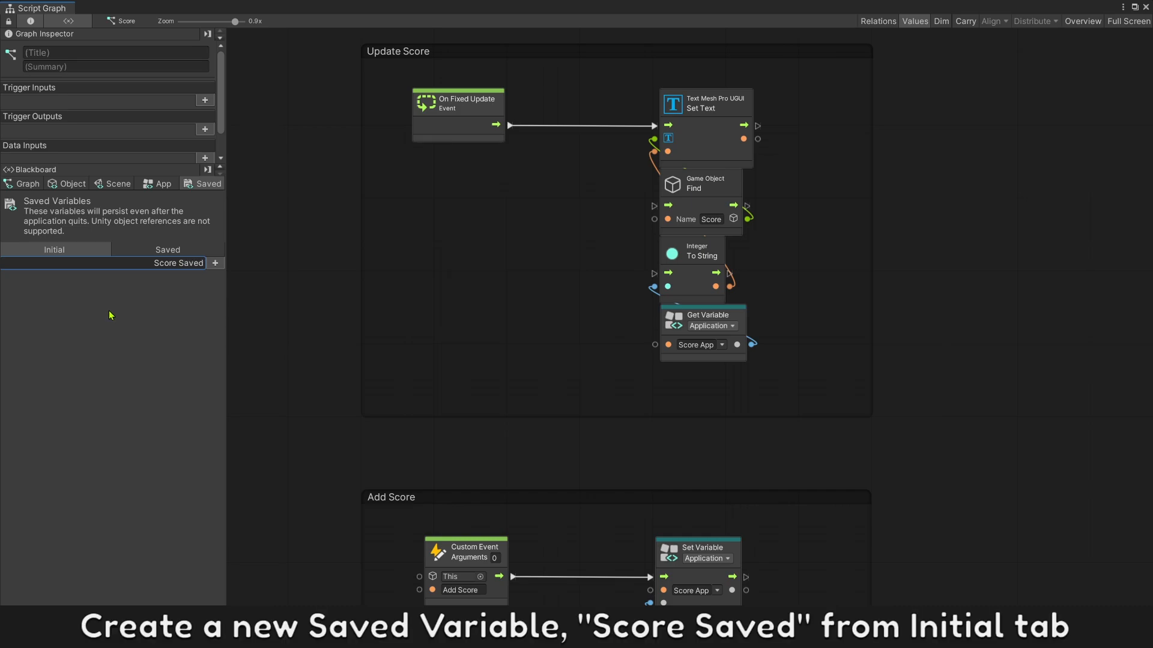
left_click(178, 263)
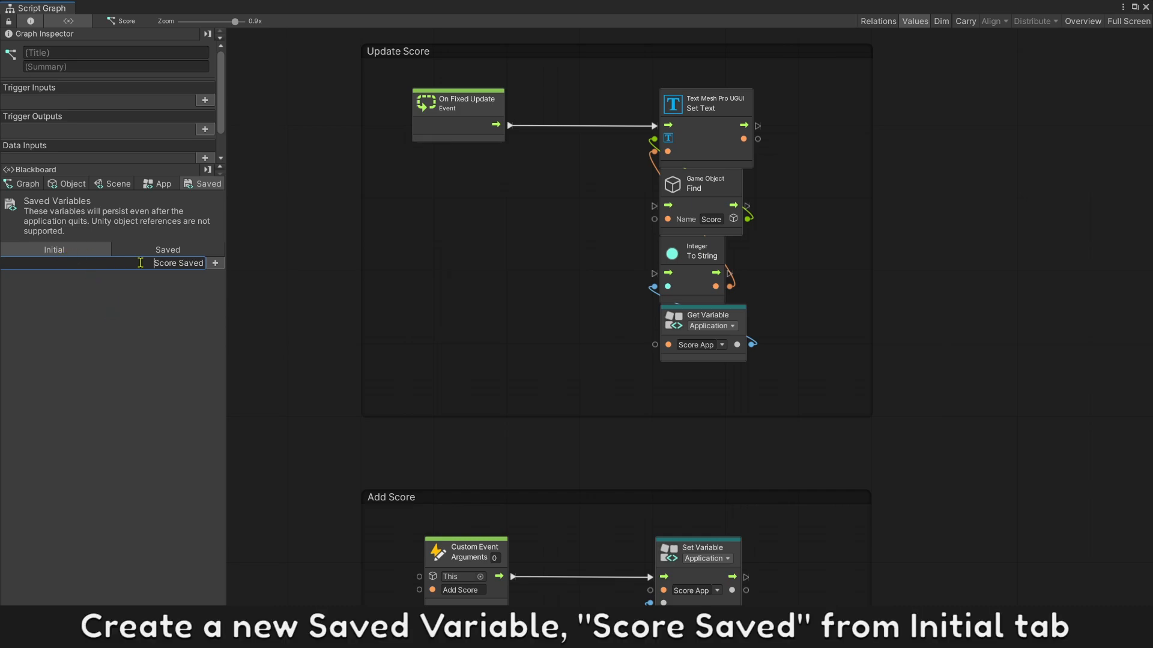
left_click(215, 263)
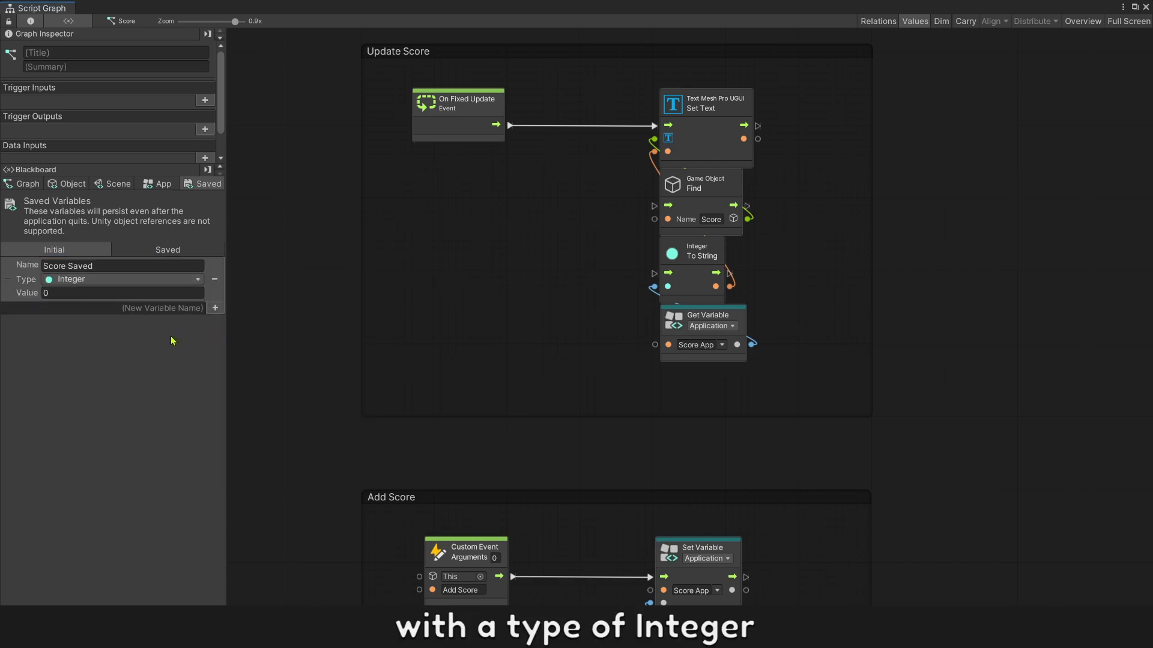
left_click(101, 266)
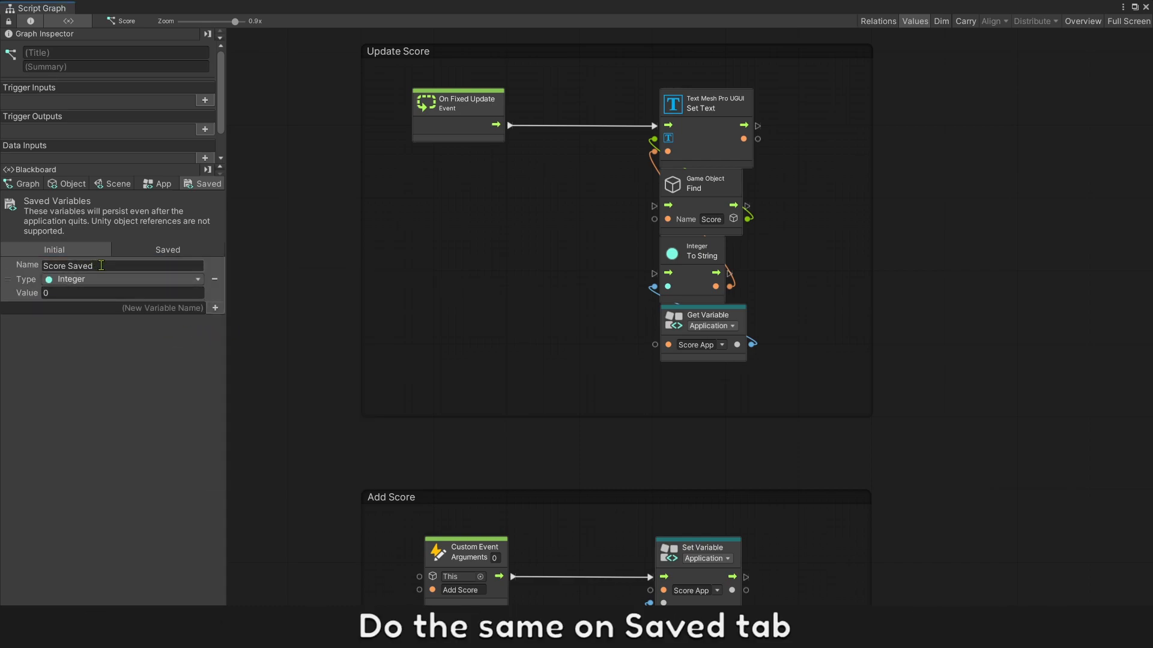
left_click(167, 250)
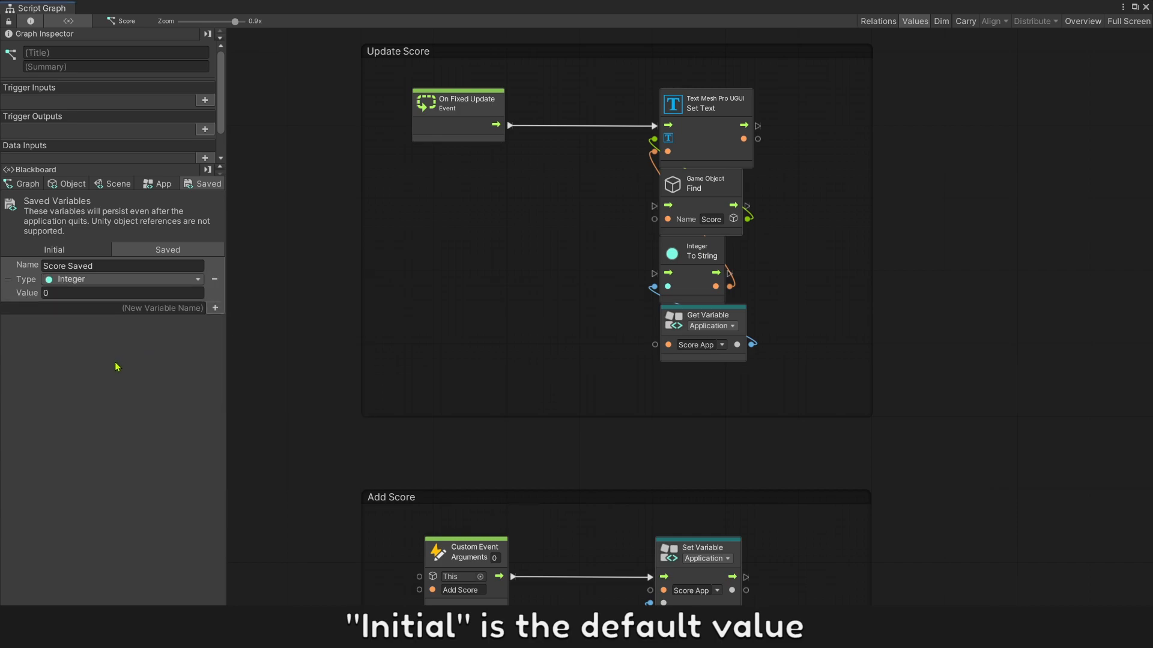
mouse_move(680, 322)
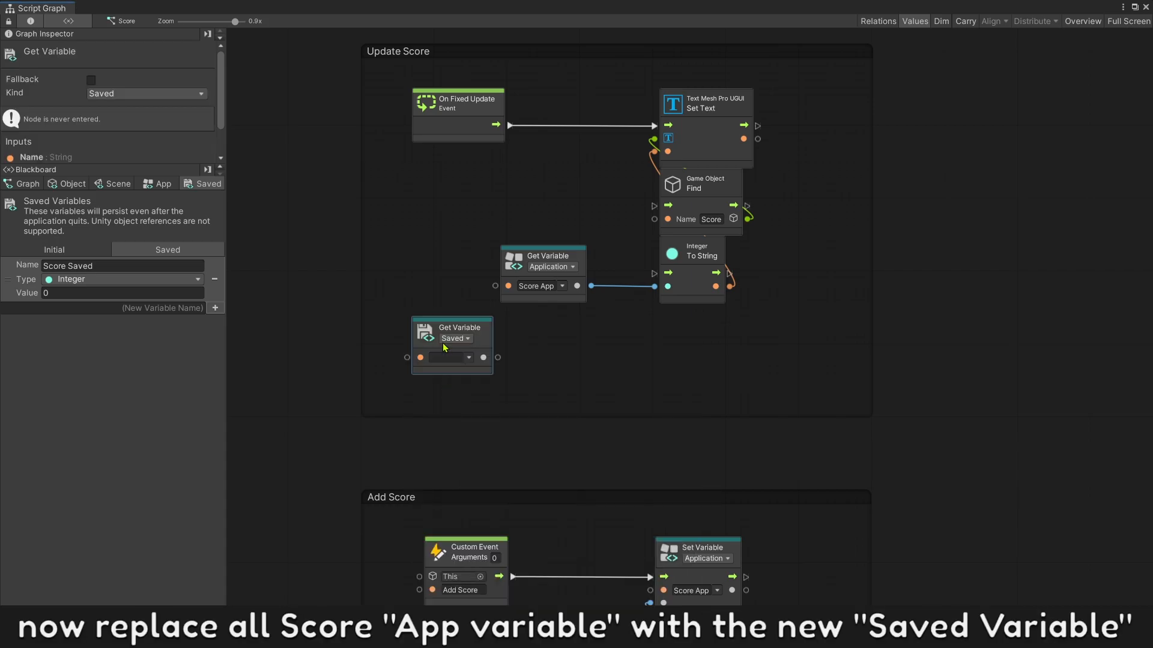
Feed the 'Score Saved' getter into To String and duplicate it into Add Score.
left_click_drag(452, 327, 426, 301)
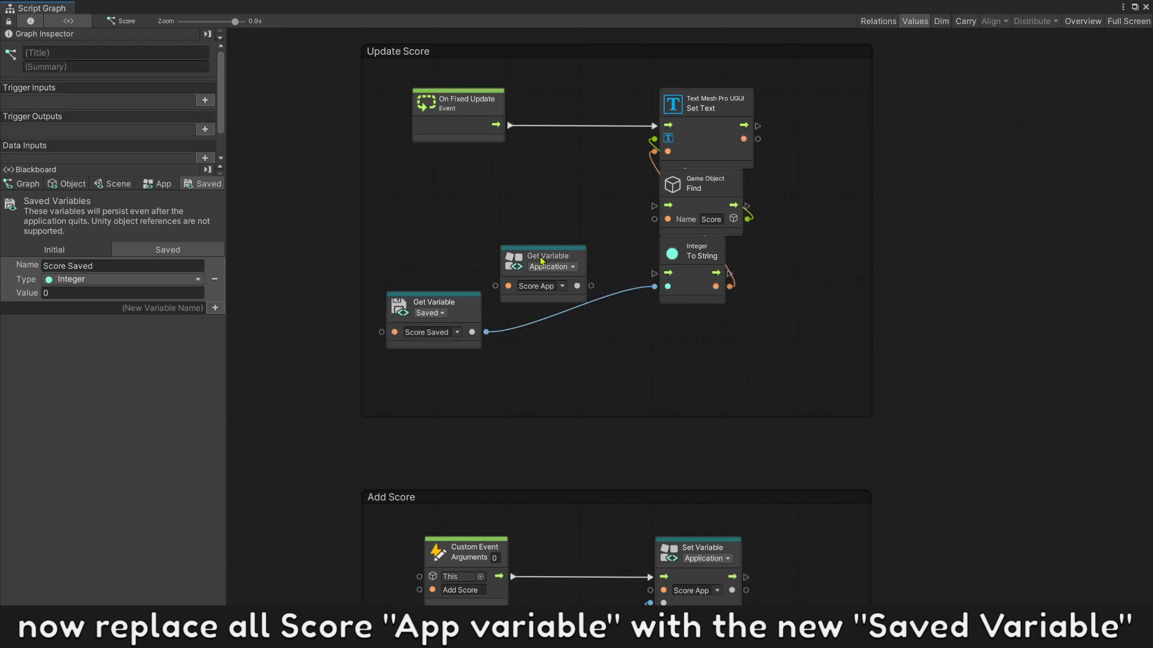
left_click_drag(544, 264, 706, 327)
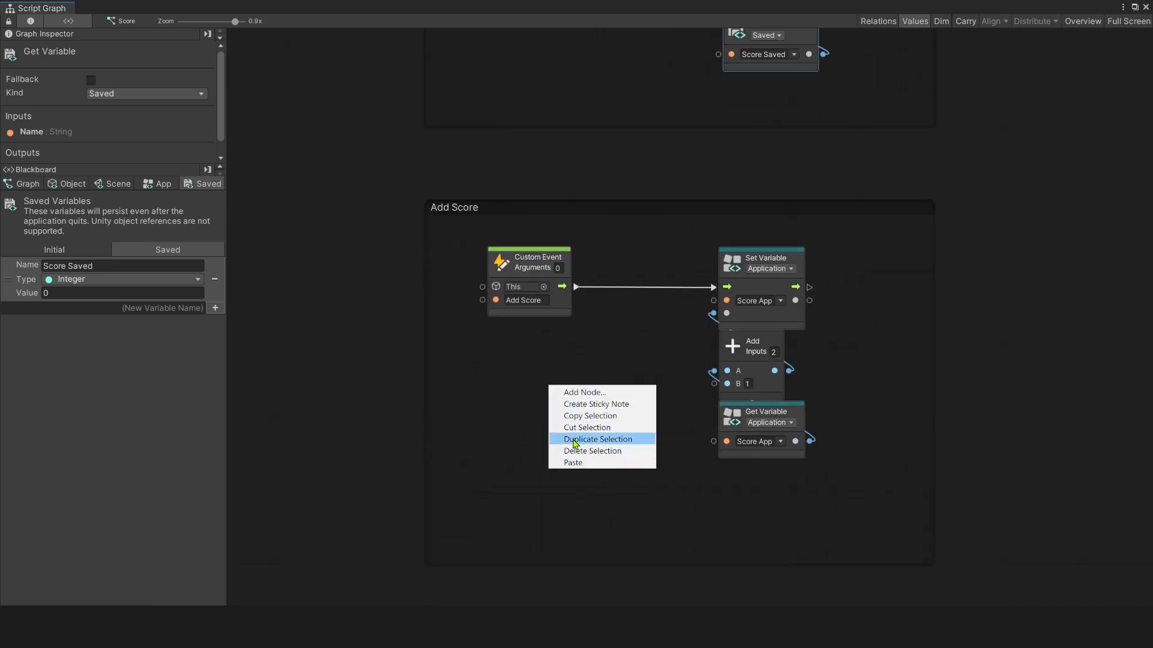
left_click(597, 439)
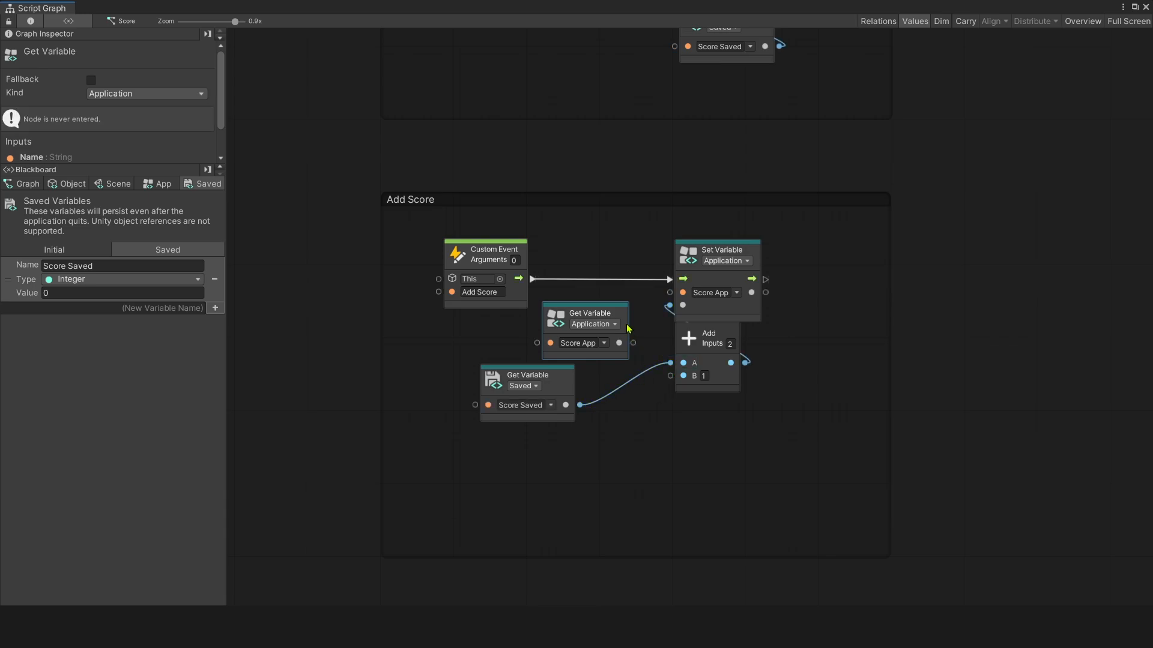
Make Add Score's setter write the saved variable 'Score Saved'.
left_click(592, 324)
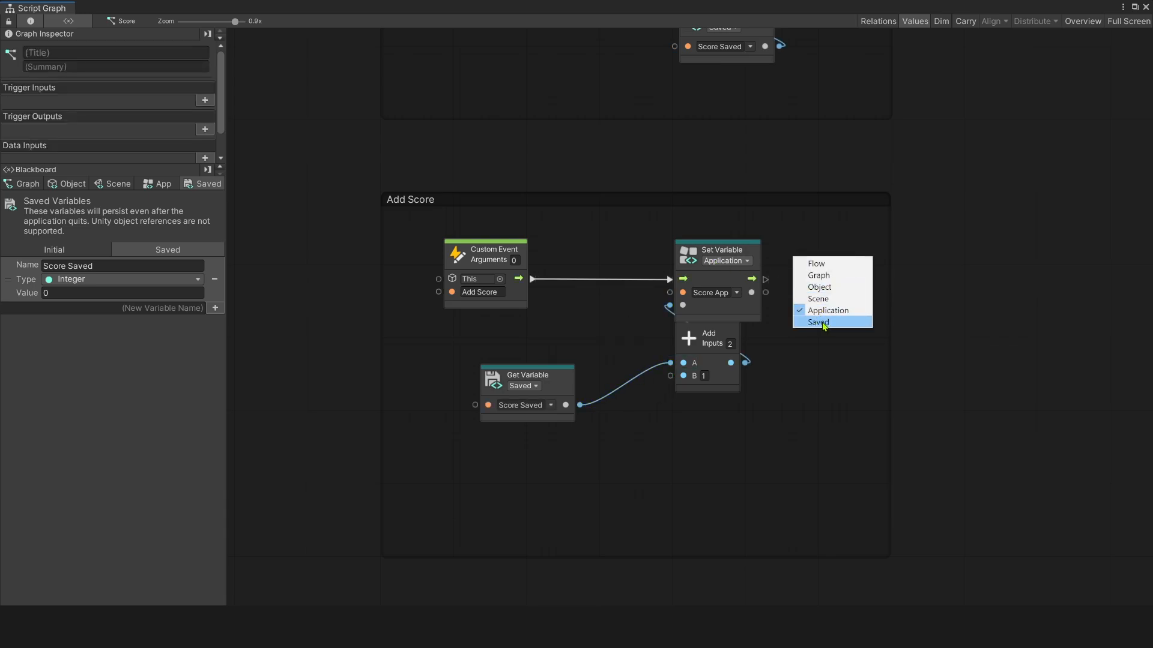
left_click(817, 321)
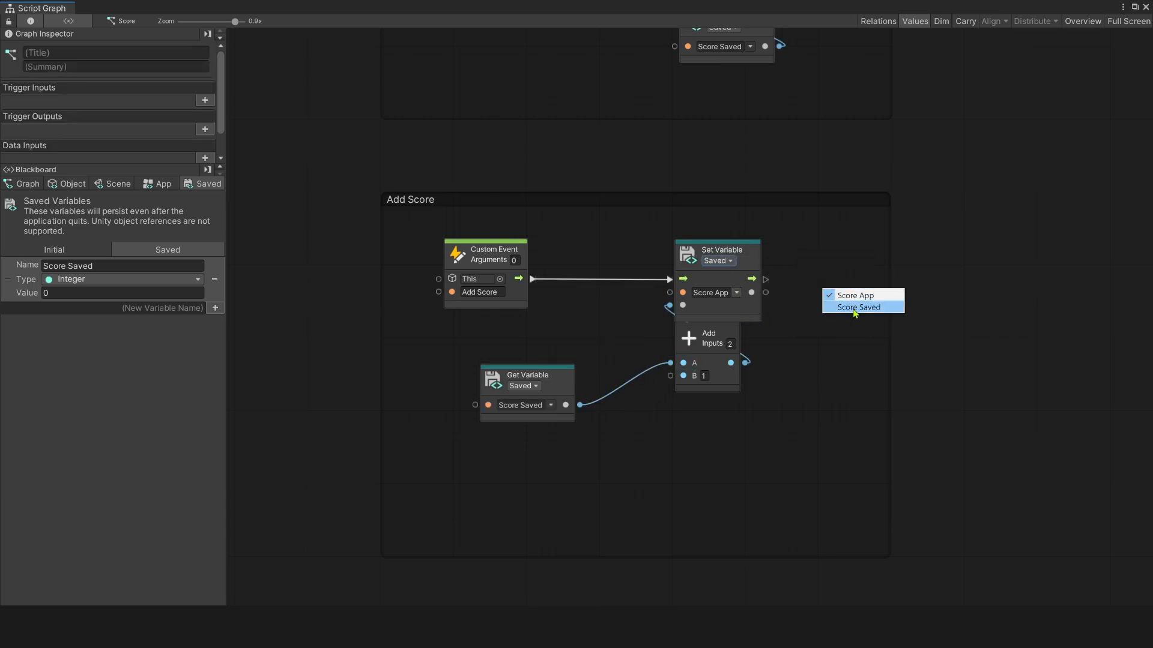
left_click(857, 308)
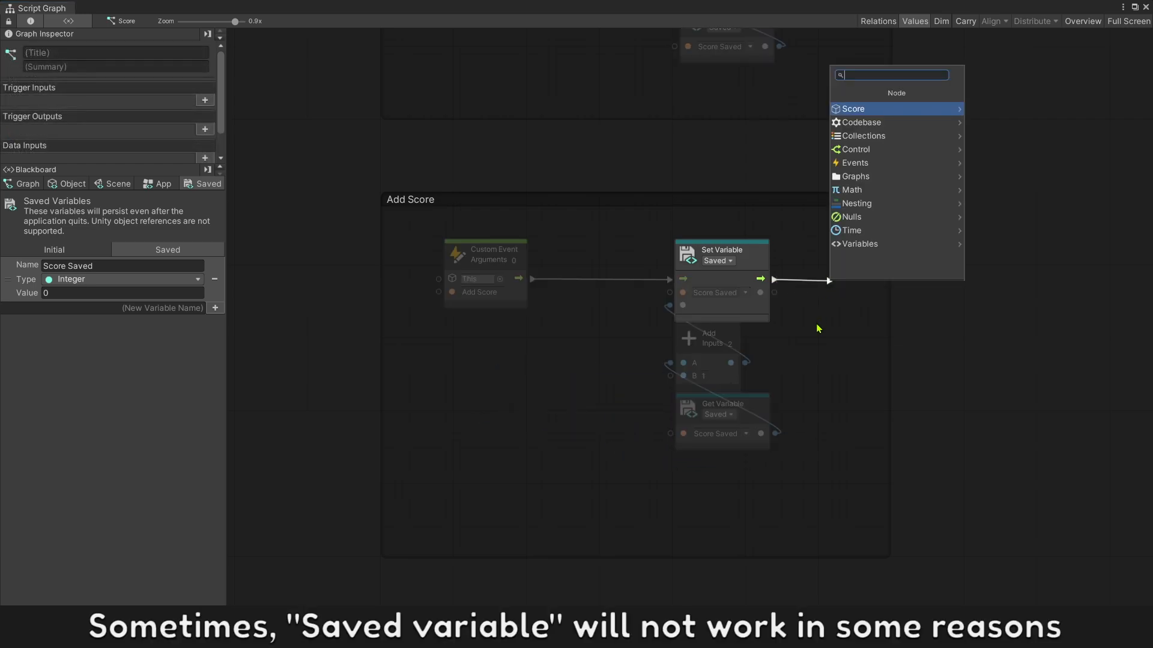
Add a Save Variables node after the setter and play-test that an orange stores 1.
type("save")
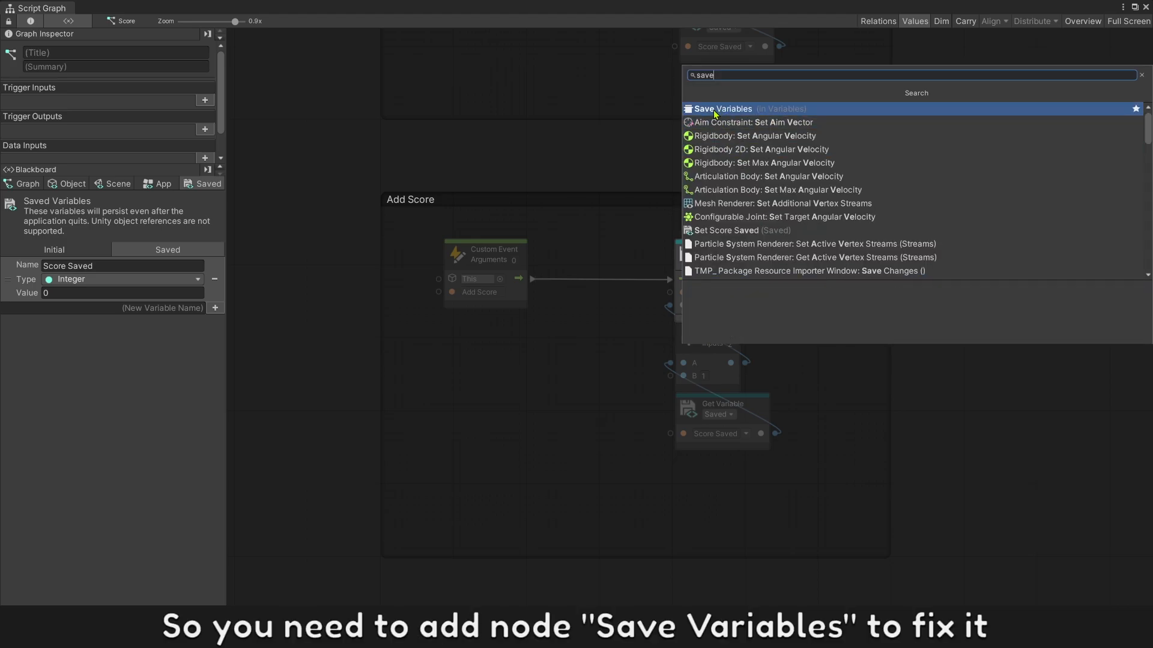
left_click(722, 109)
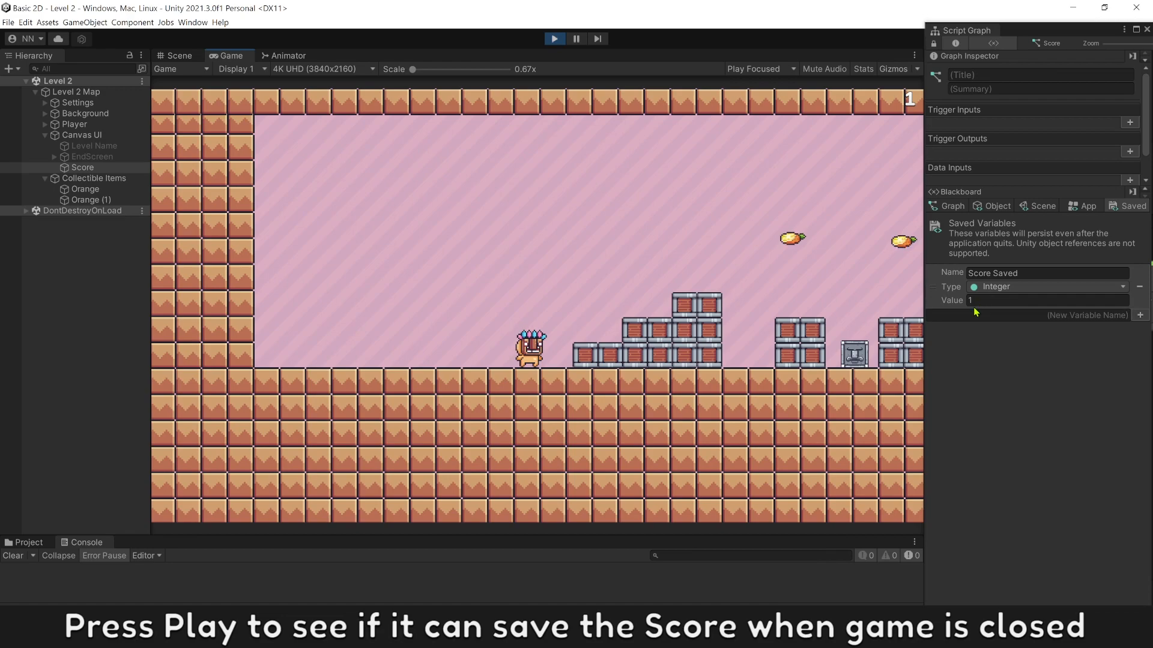
left_click(1043, 300)
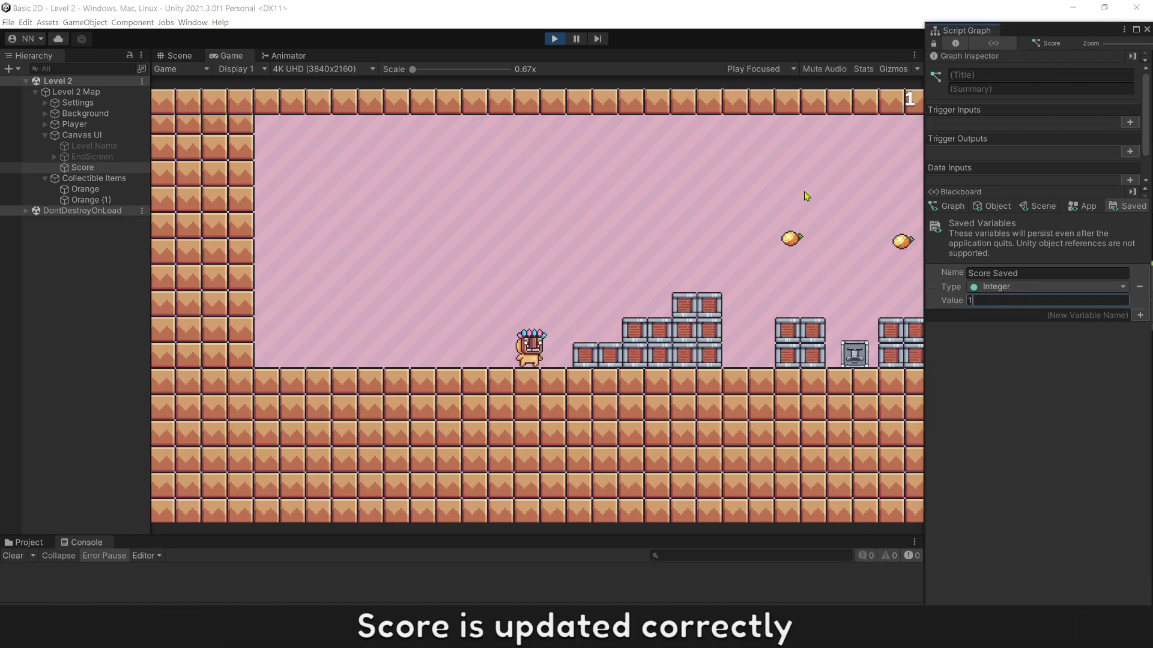